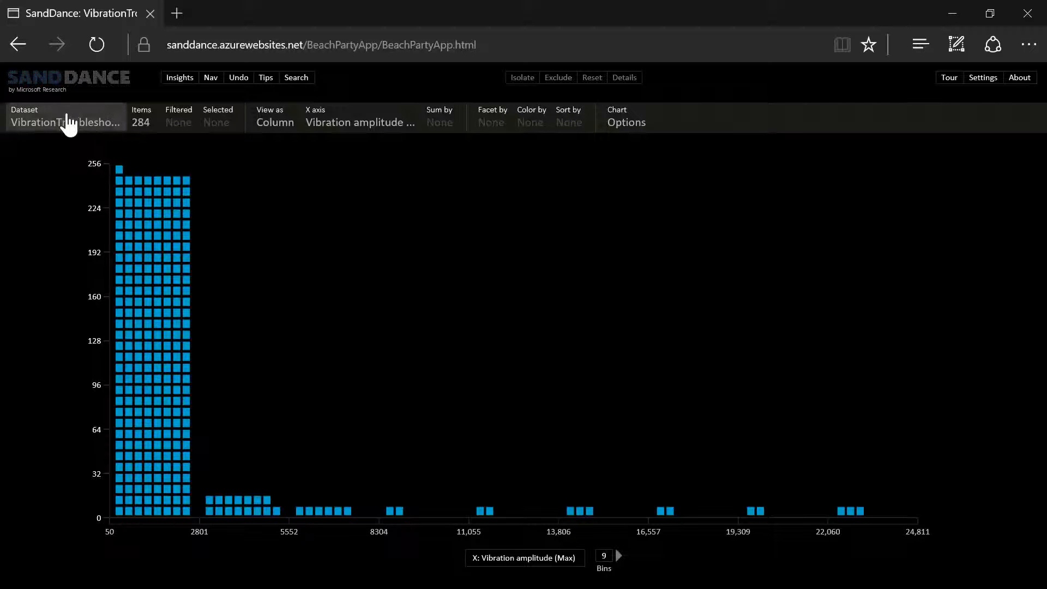
Browse the web and local-file dataset loading options, then dismiss them without loading.
click(64, 120)
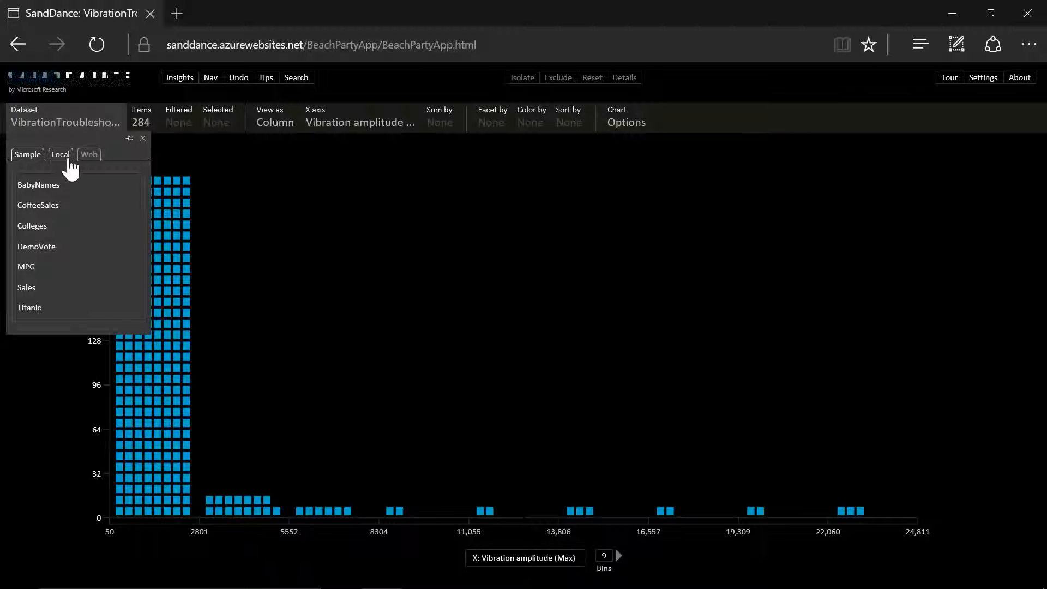
click(88, 154)
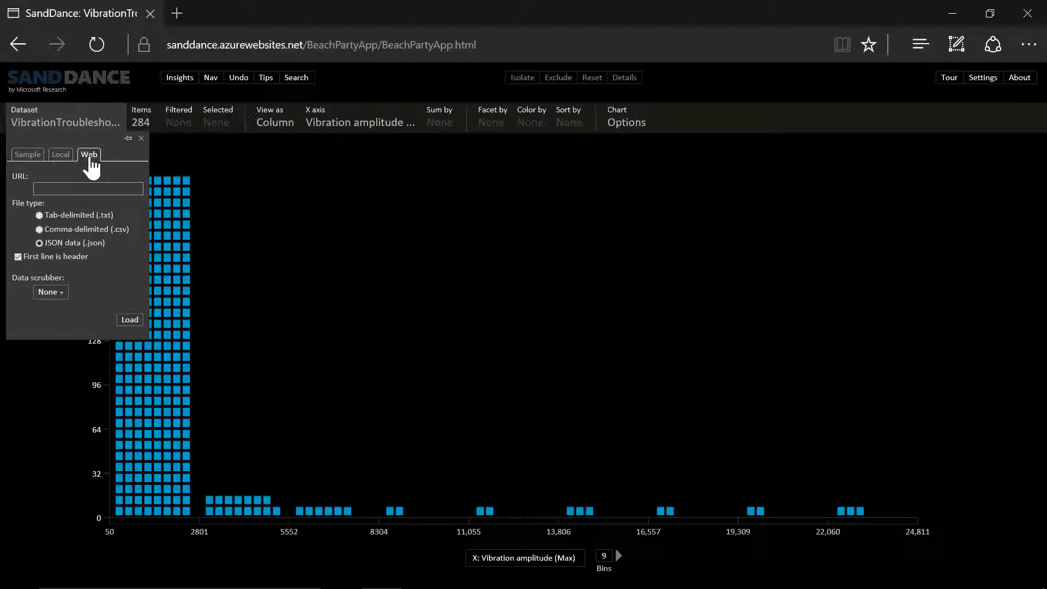
click(60, 154)
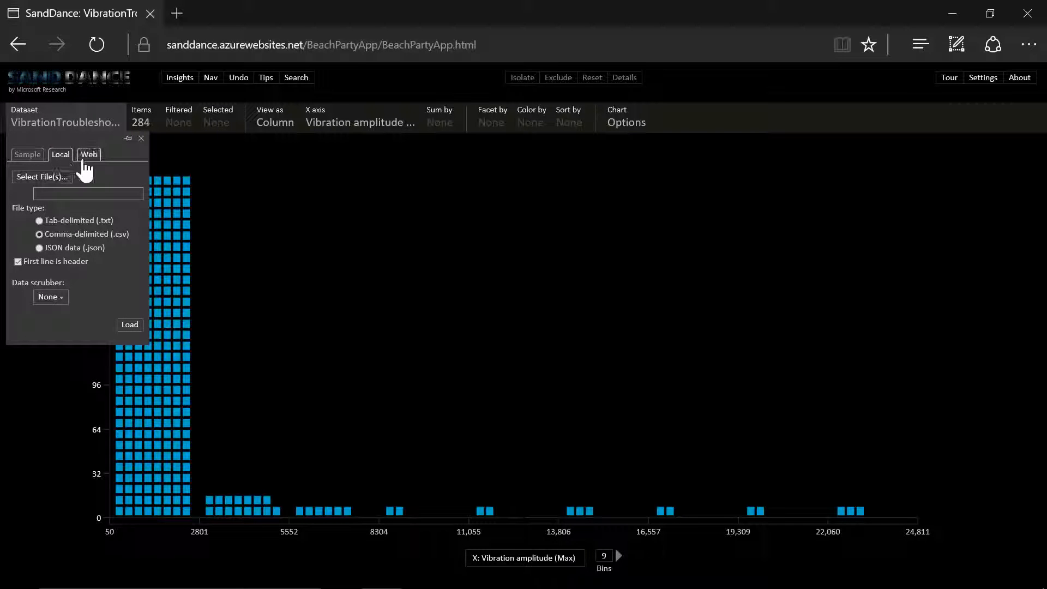
click(89, 154)
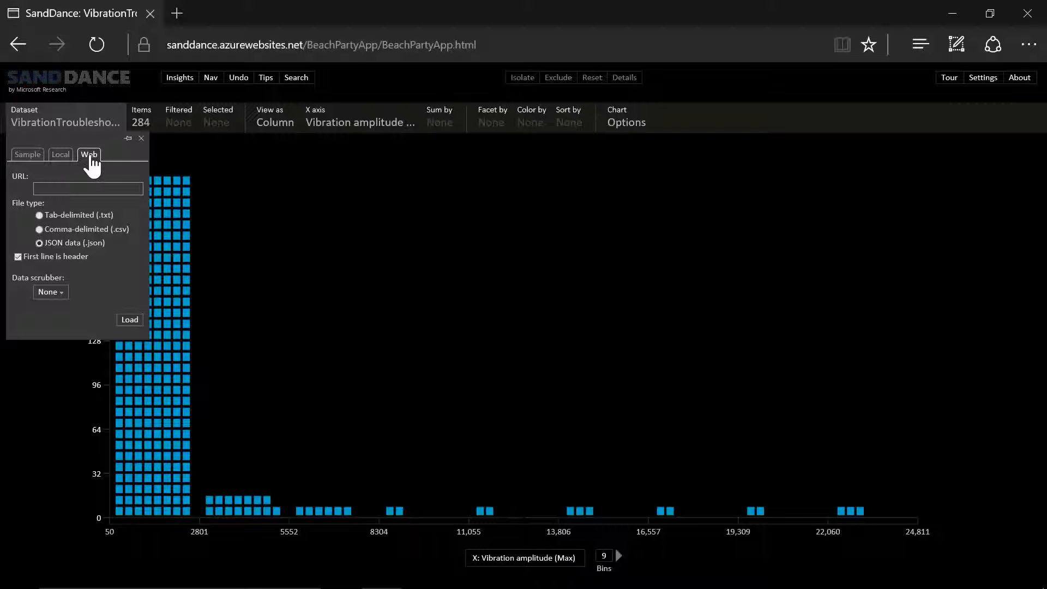
click(141, 138)
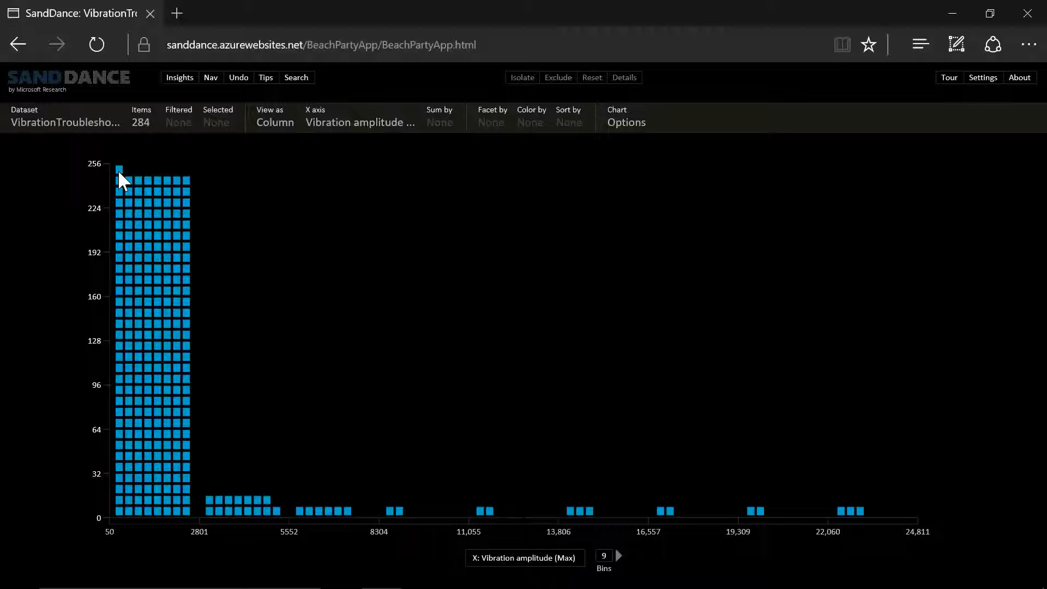
Select the single record atop the tallest vibration-amplitude column and show its details.
click(118, 170)
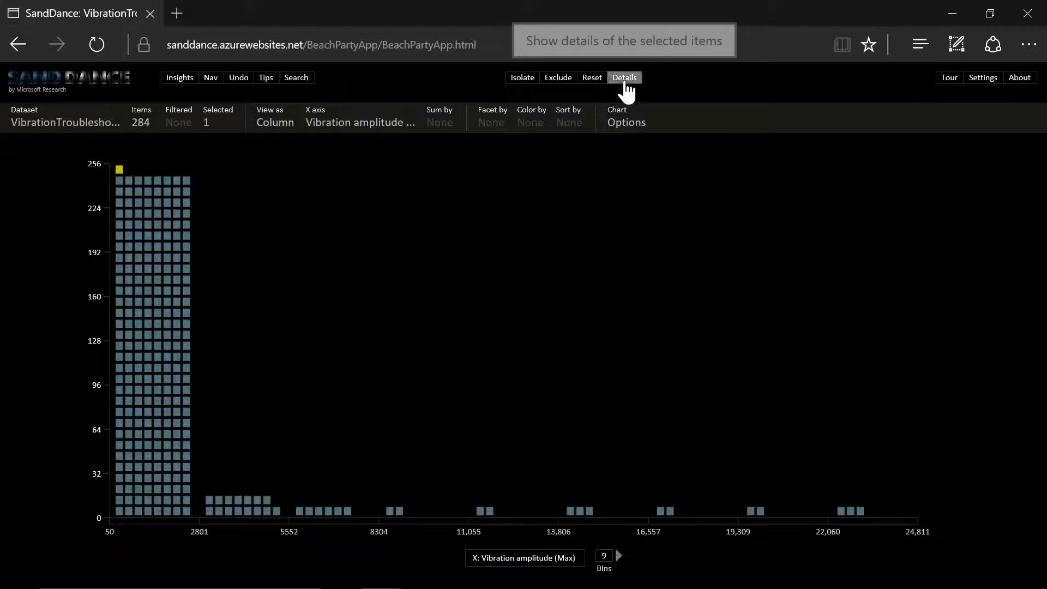
click(623, 77)
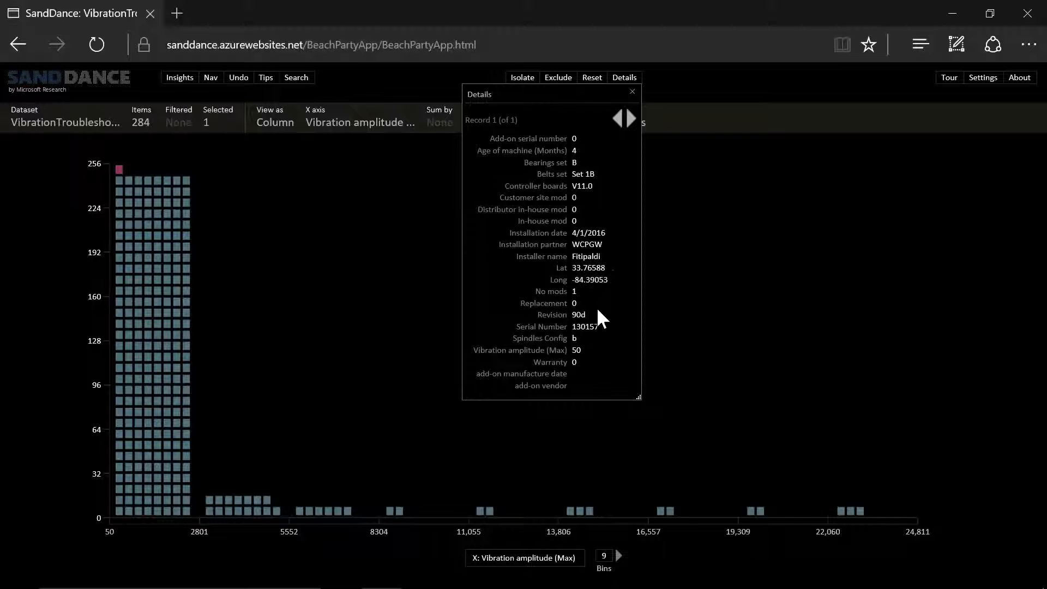
mouse_move(604, 252)
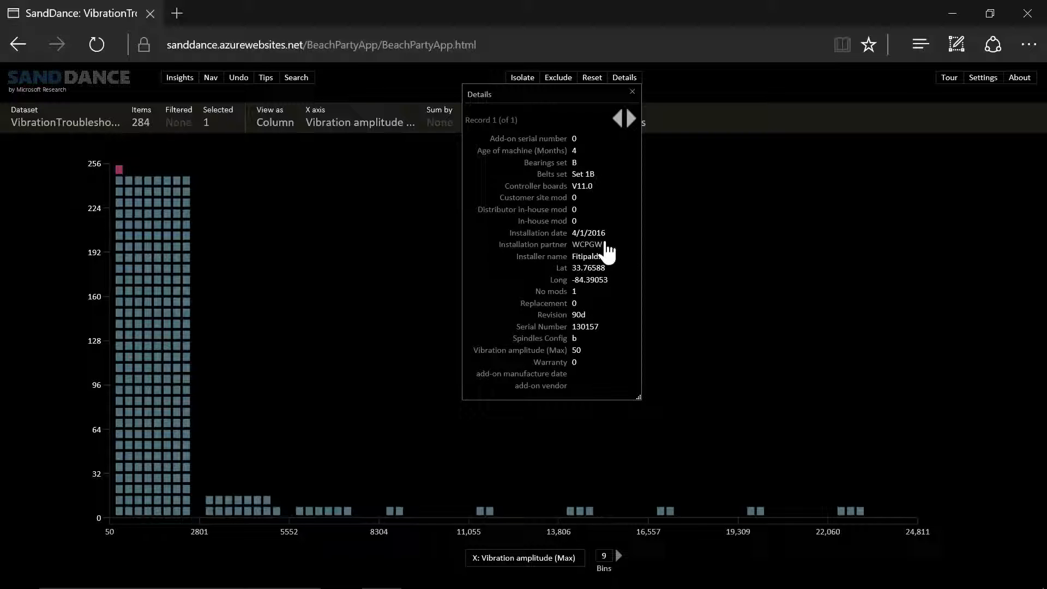
mouse_move(628, 314)
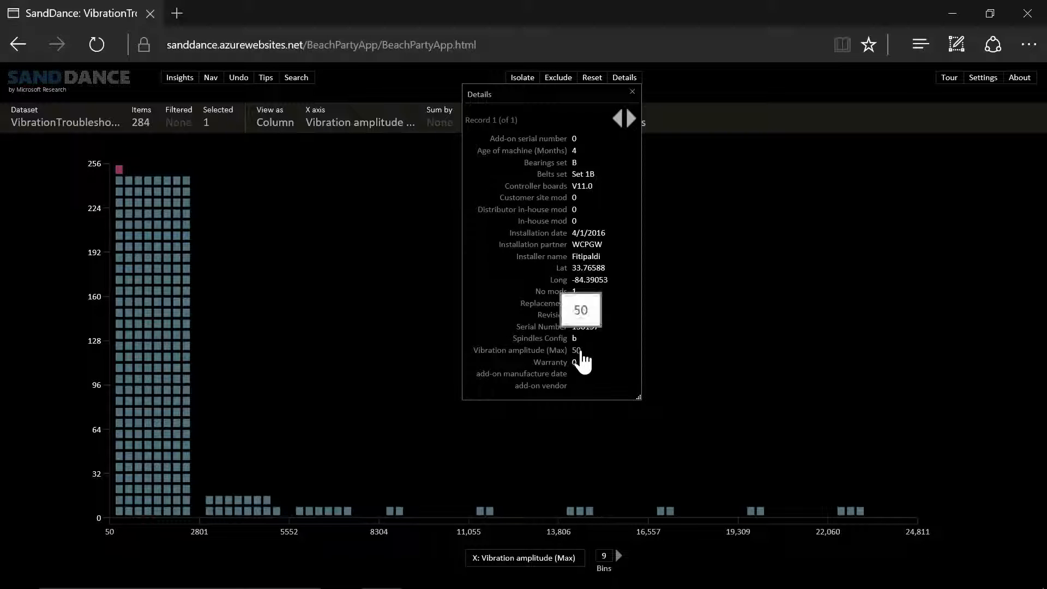
mouse_move(631, 91)
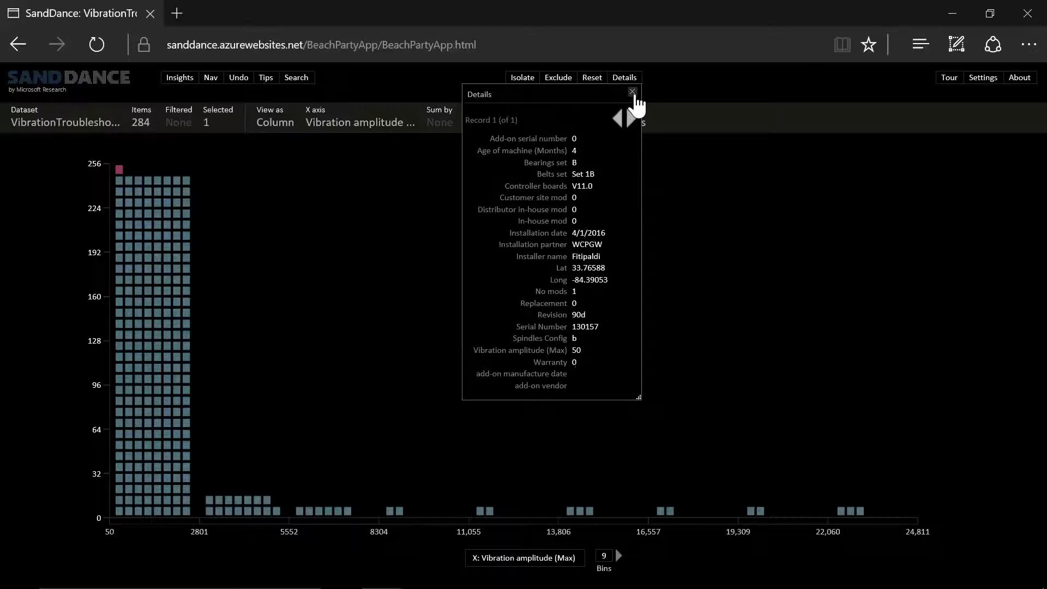
Close the record details, keeping the 35 records above 2801 vibration amplitude selected.
click(632, 92)
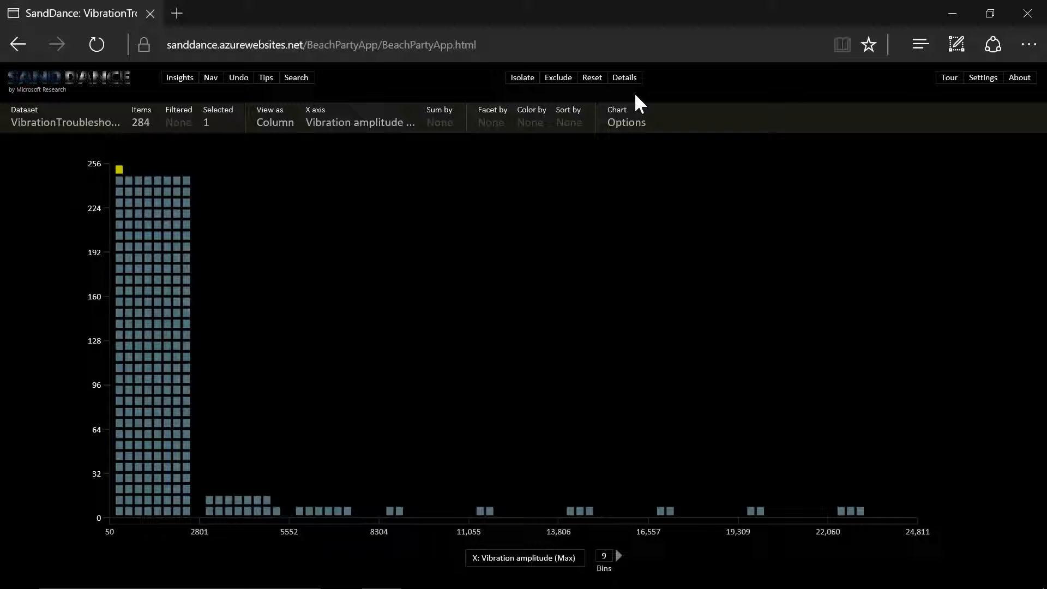
mouse_move(653, 279)
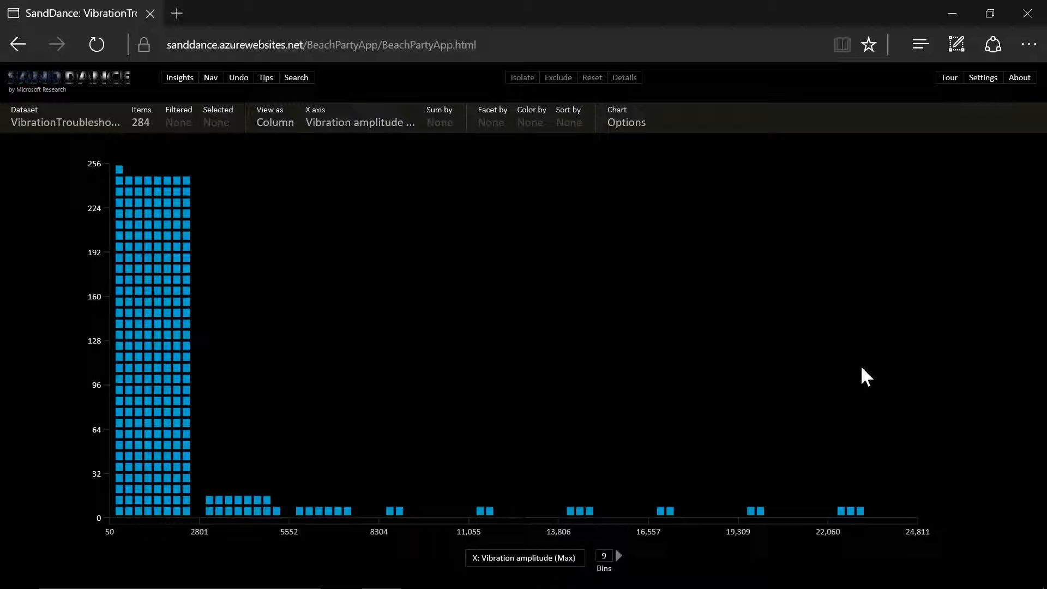
mouse_move(611, 419)
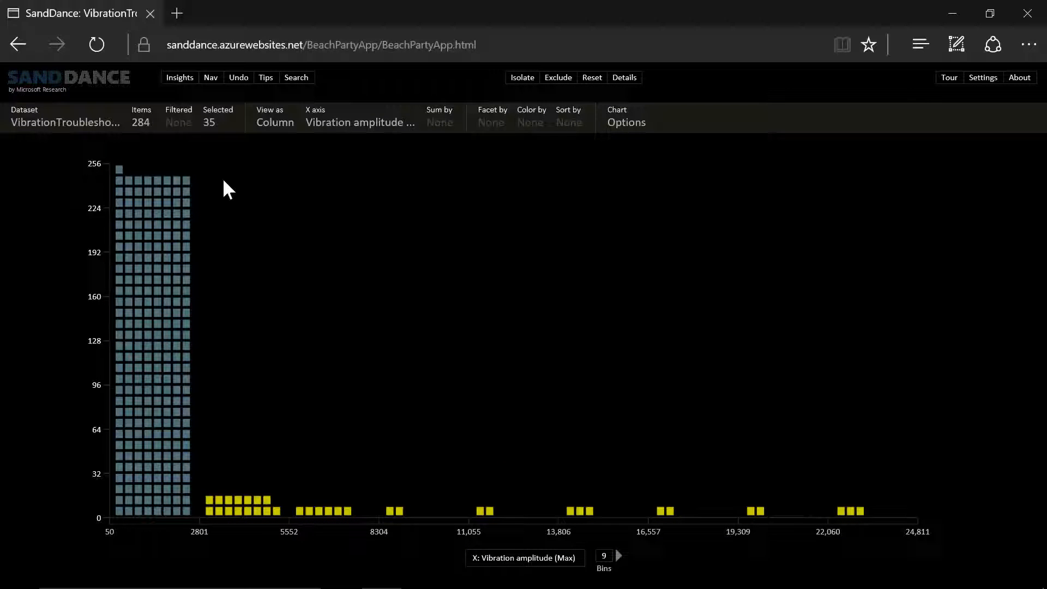
click(275, 116)
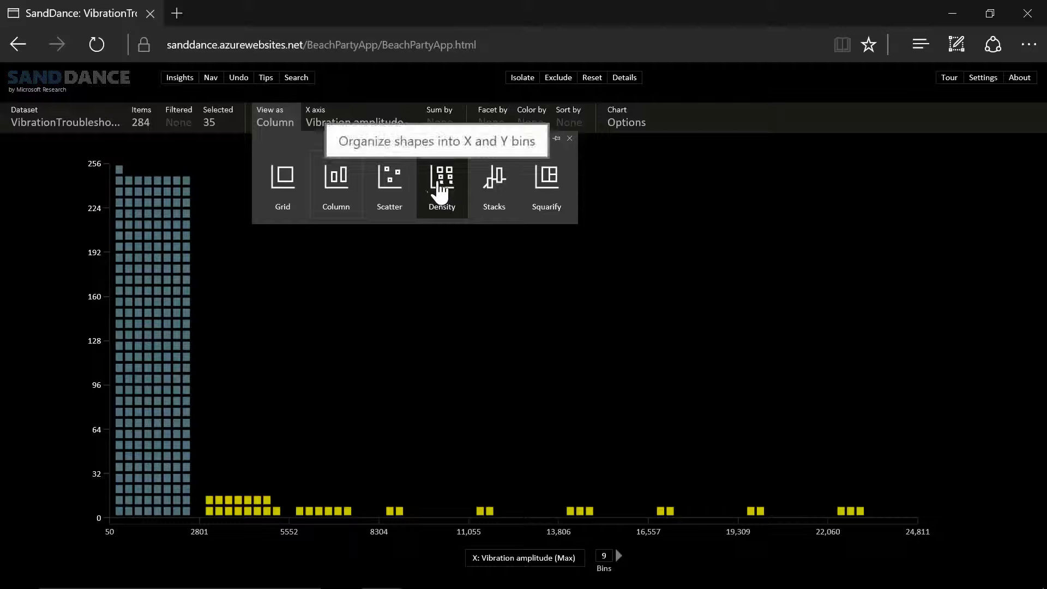
Switch to a density chart with Long on the x axis against Lat.
click(440, 179)
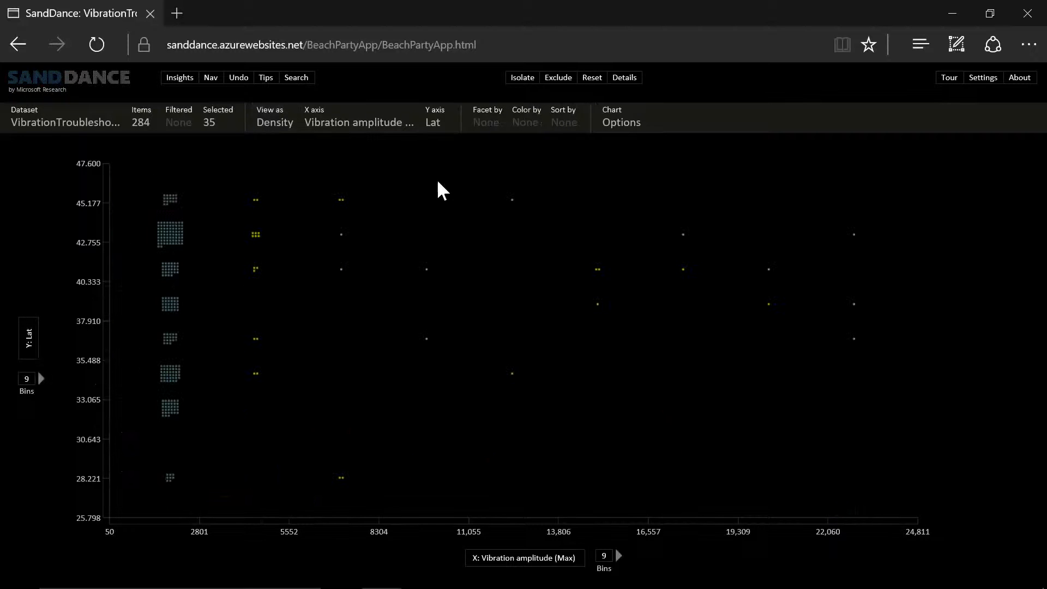
mouse_move(358, 122)
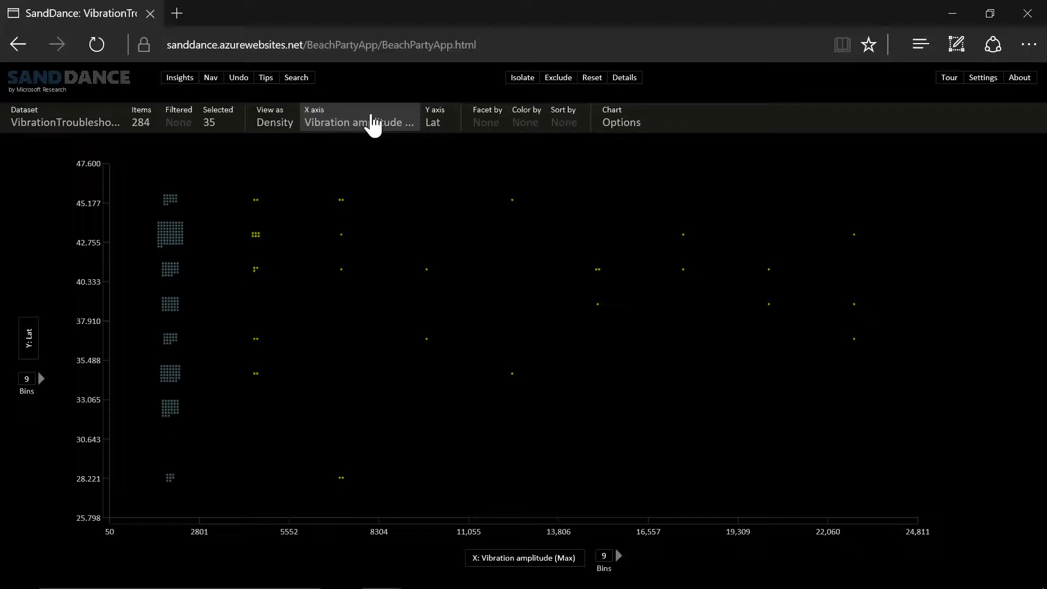
click(359, 121)
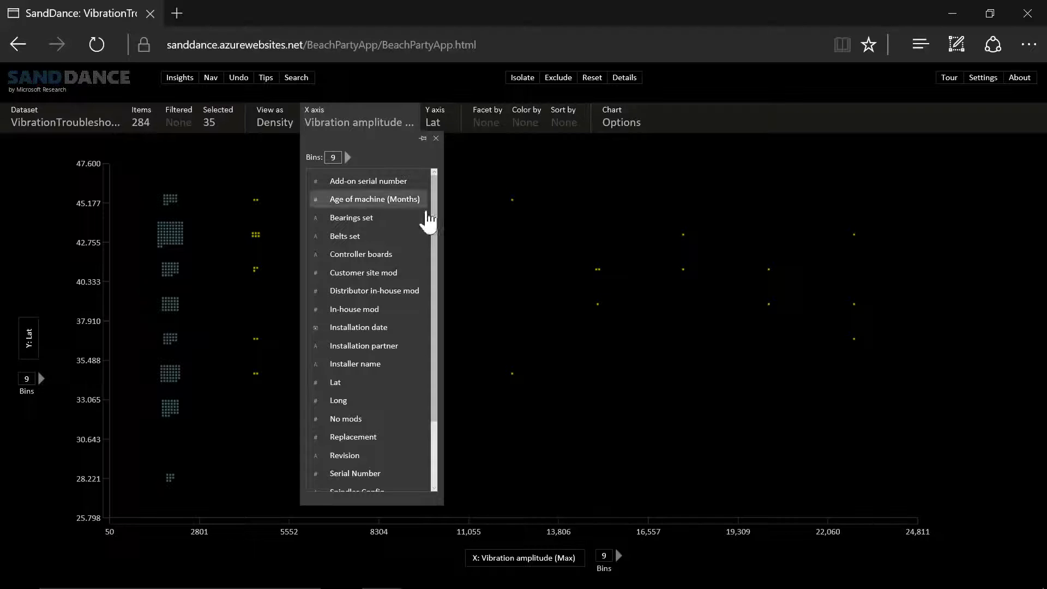
mouse_move(345, 419)
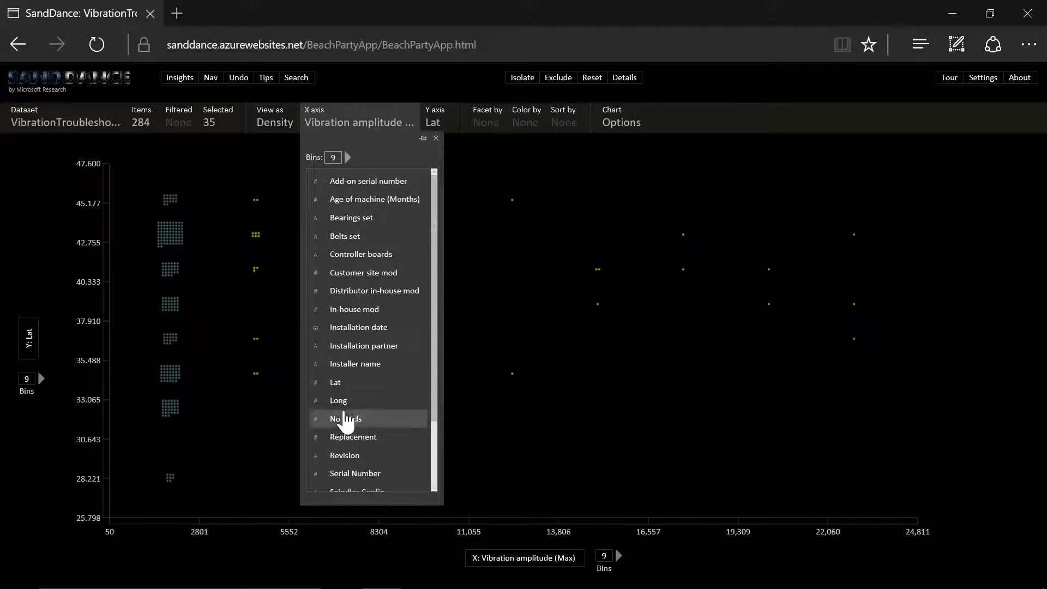
click(338, 400)
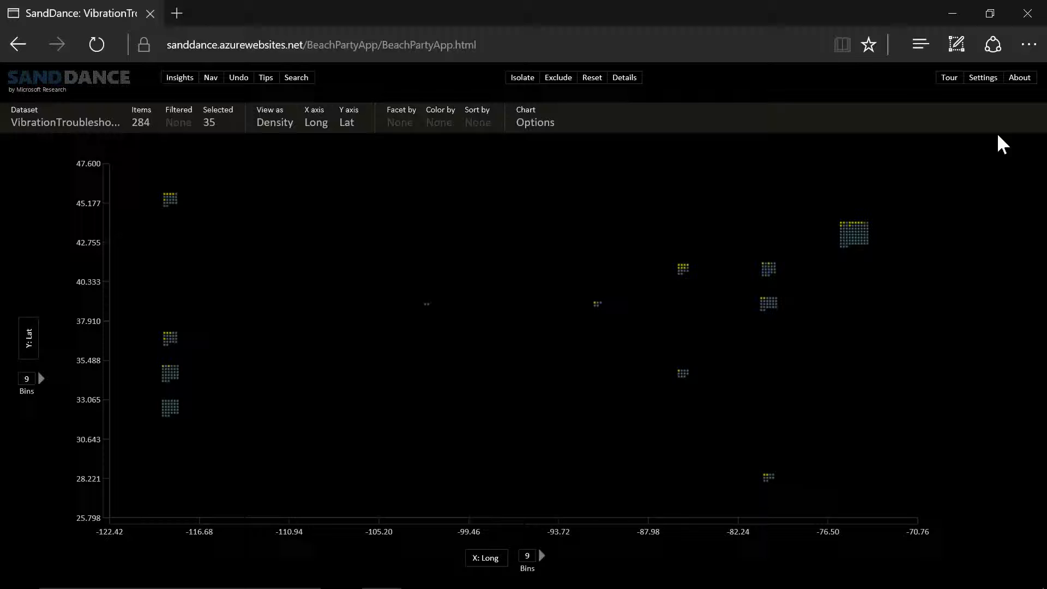
mouse_move(860, 389)
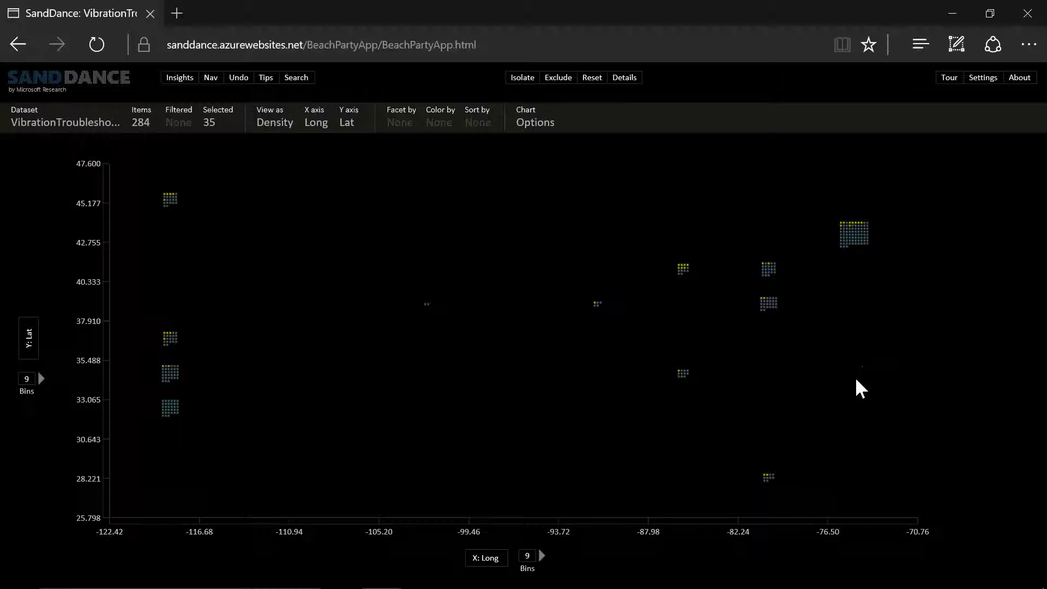
mouse_move(203, 353)
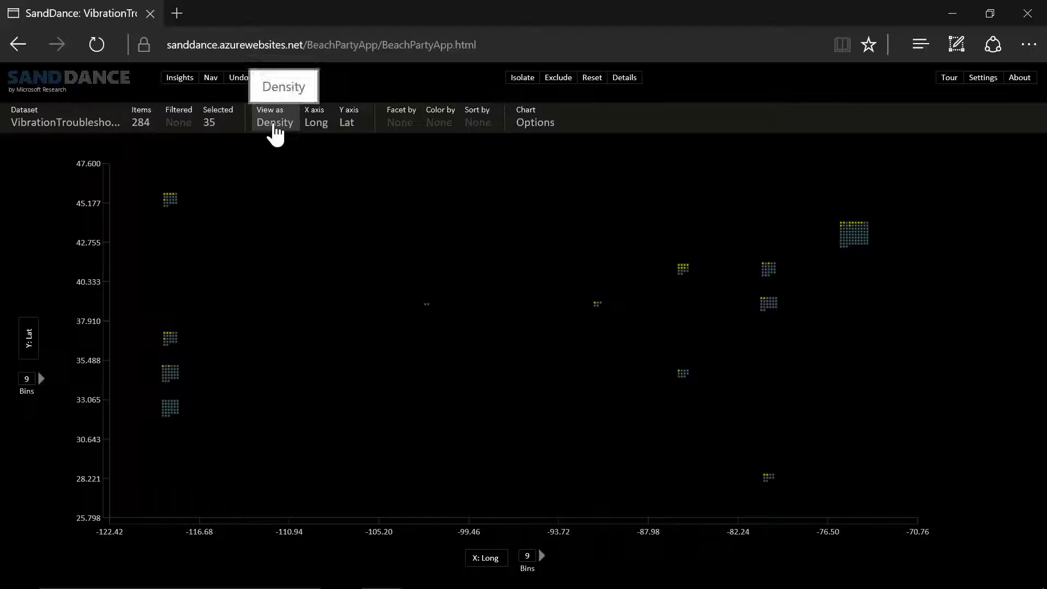
View longitude and latitude as a scatter plot, then as a column chart of longitude.
click(273, 116)
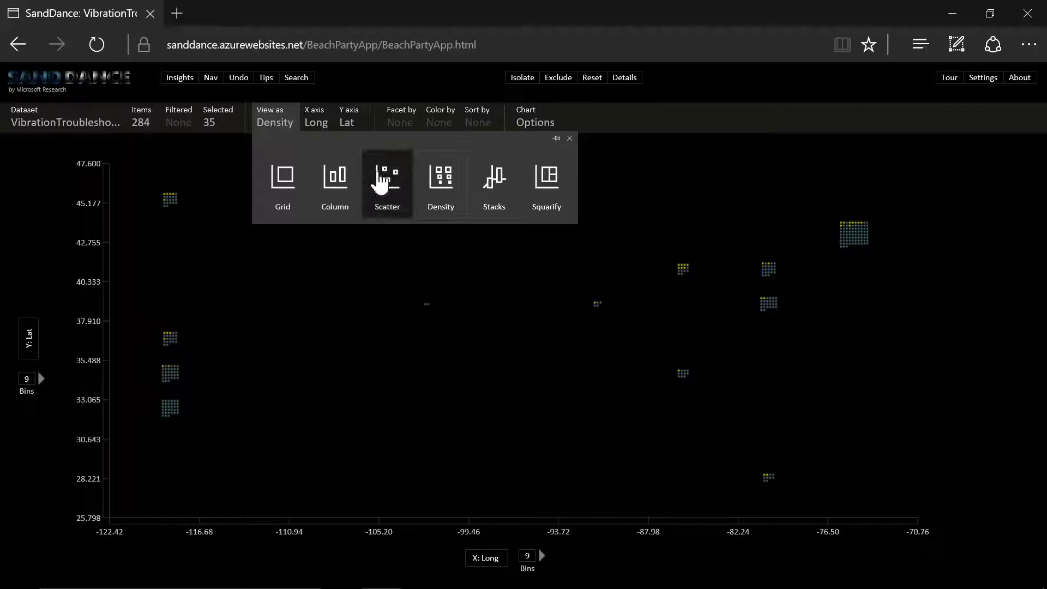
click(386, 177)
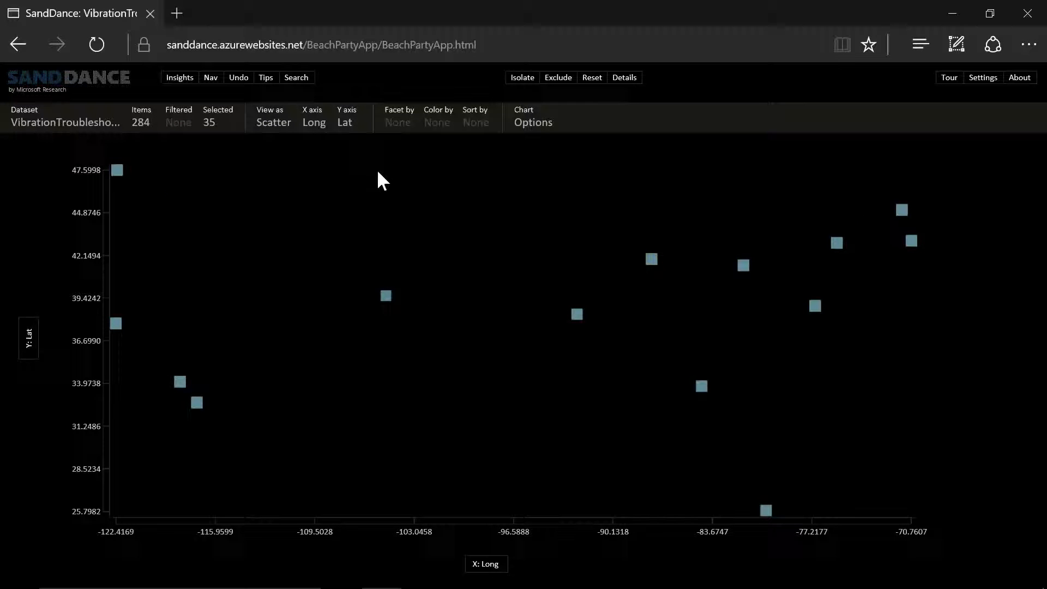
mouse_move(309, 157)
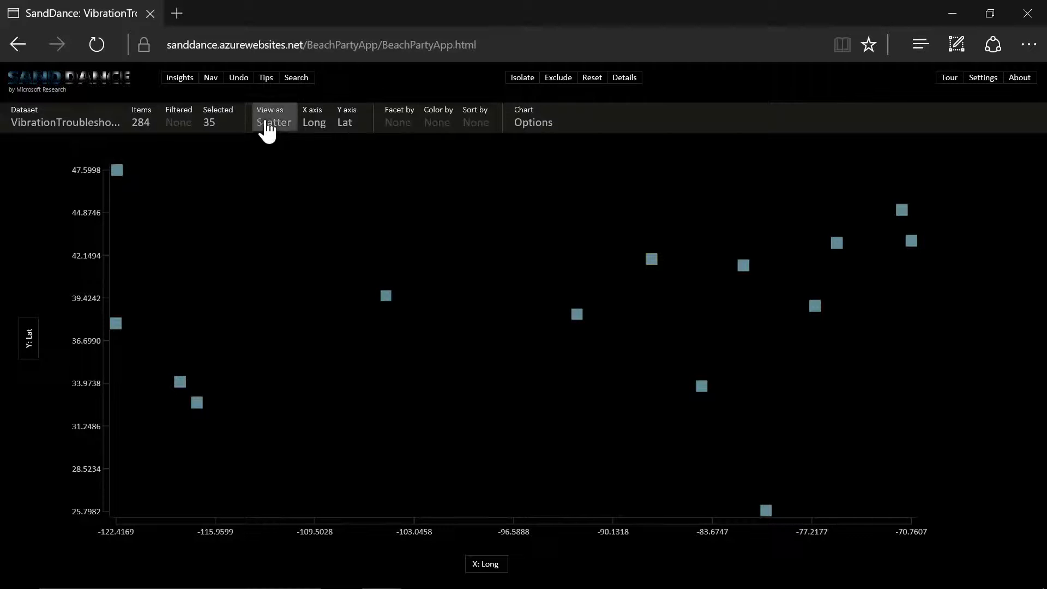
click(273, 116)
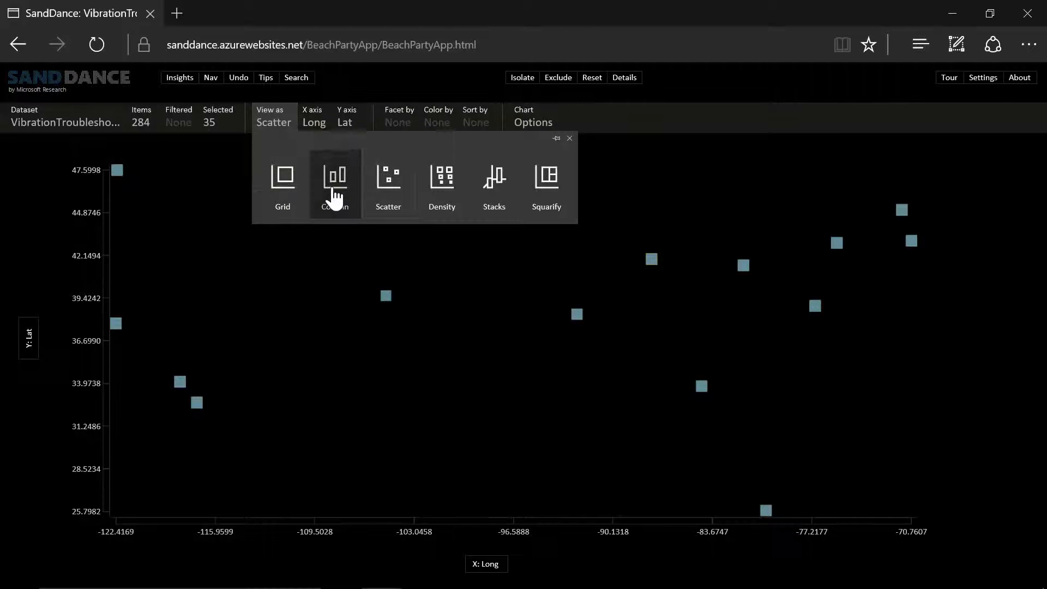
click(334, 183)
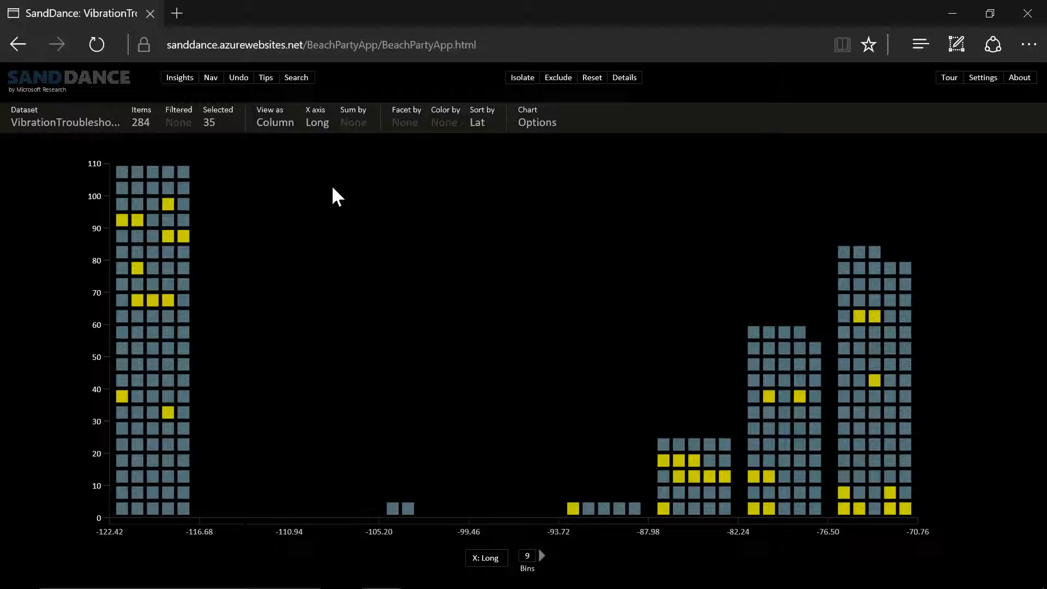
mouse_move(342, 149)
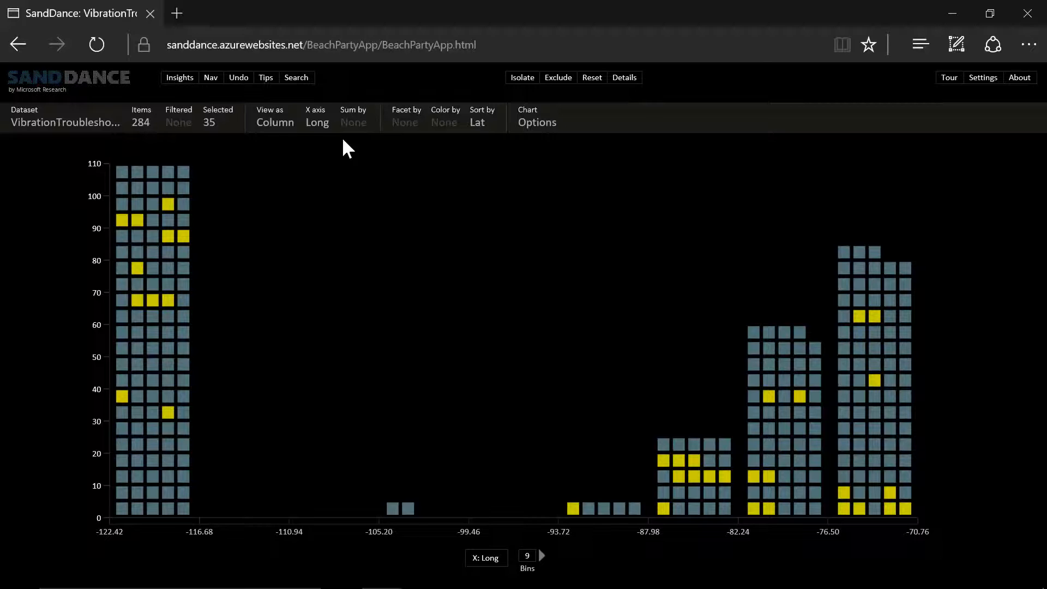
Put Vibration amplitude (Max) on the x axis of the column chart.
click(317, 121)
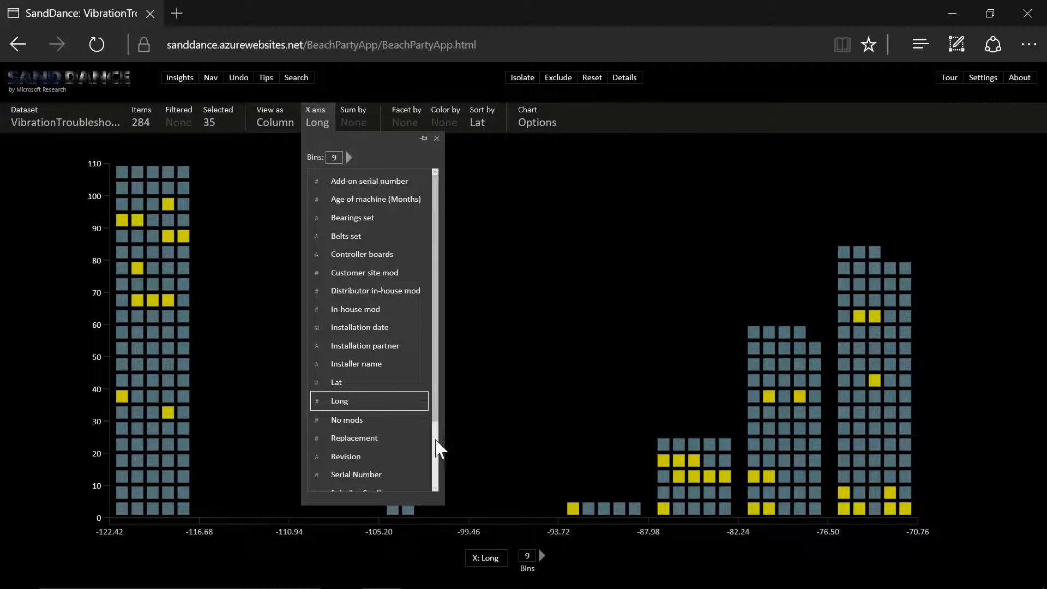
scroll(down, 3)
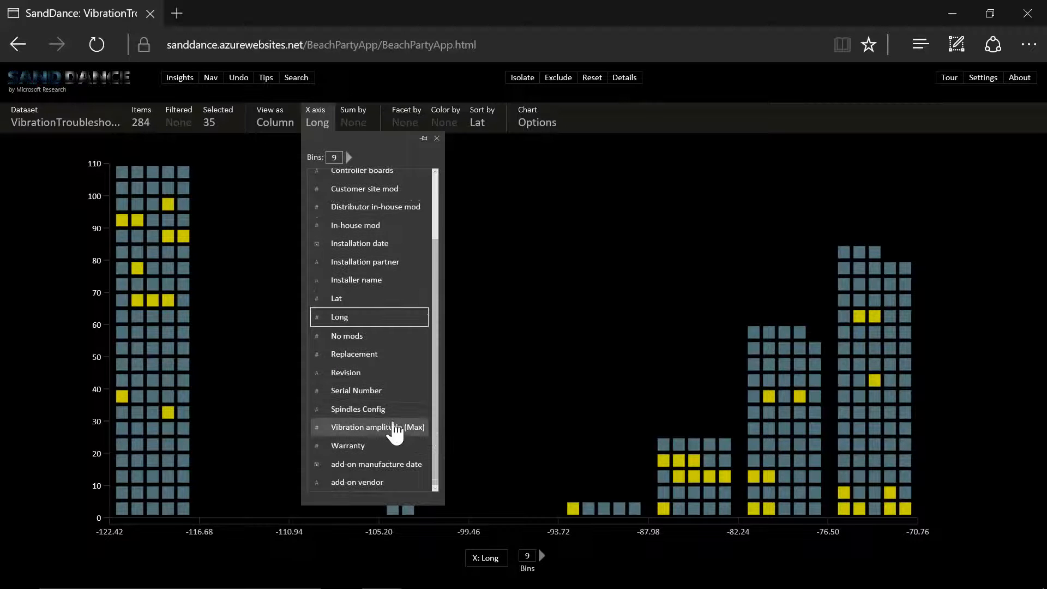
click(380, 426)
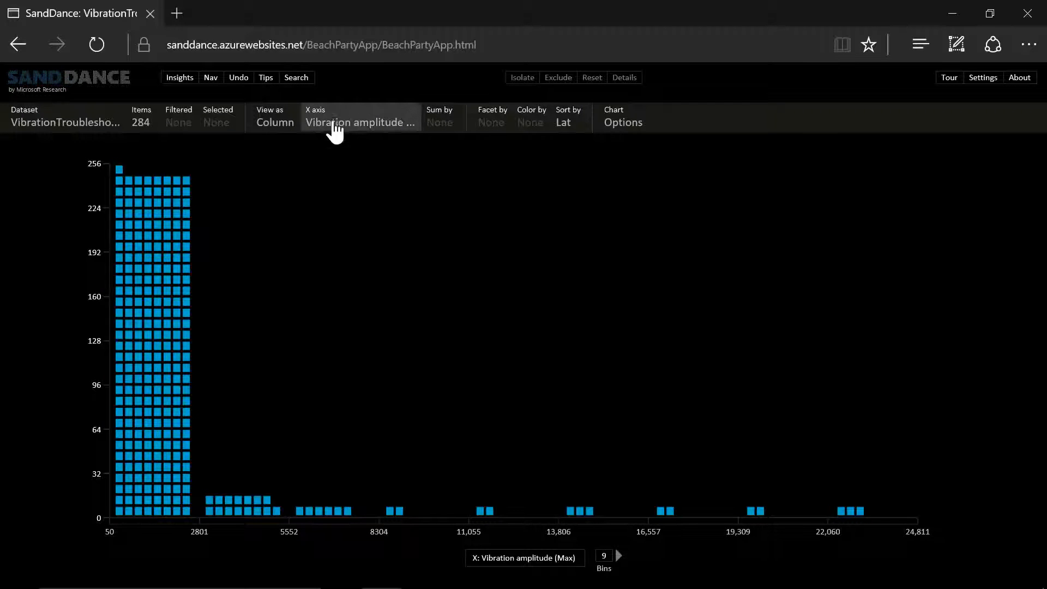
mouse_move(491, 117)
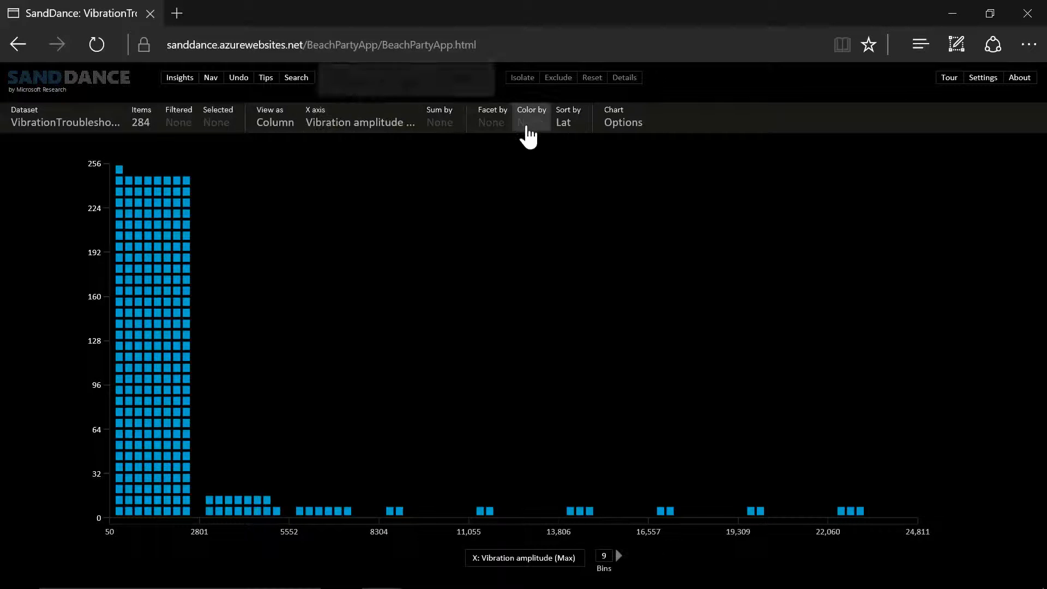
Colour the vibration-amplitude columns by Installer name, with an eight-installer legend.
click(531, 121)
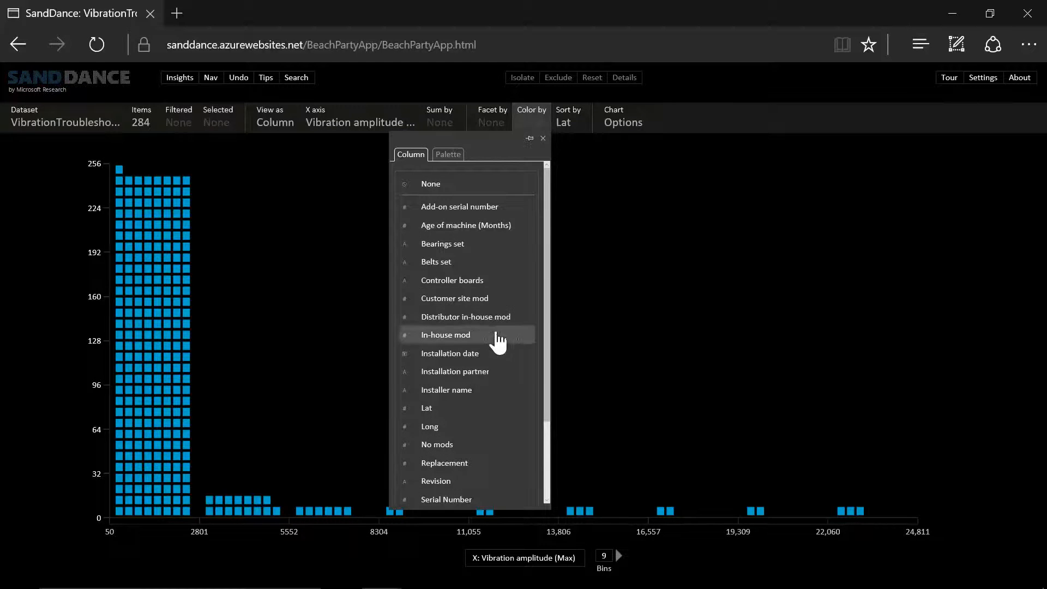
mouse_move(467, 394)
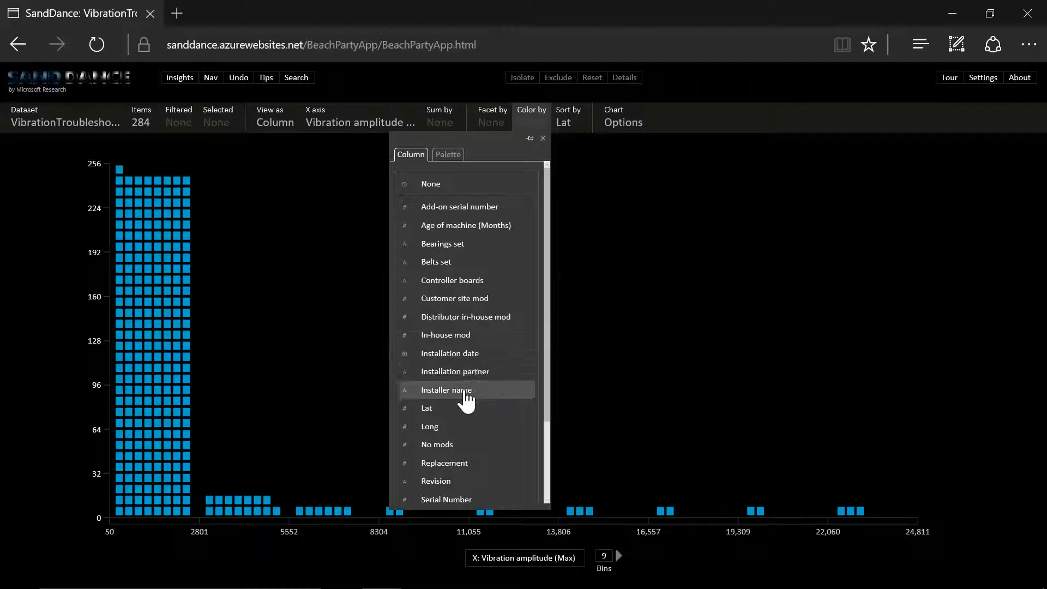
click(445, 389)
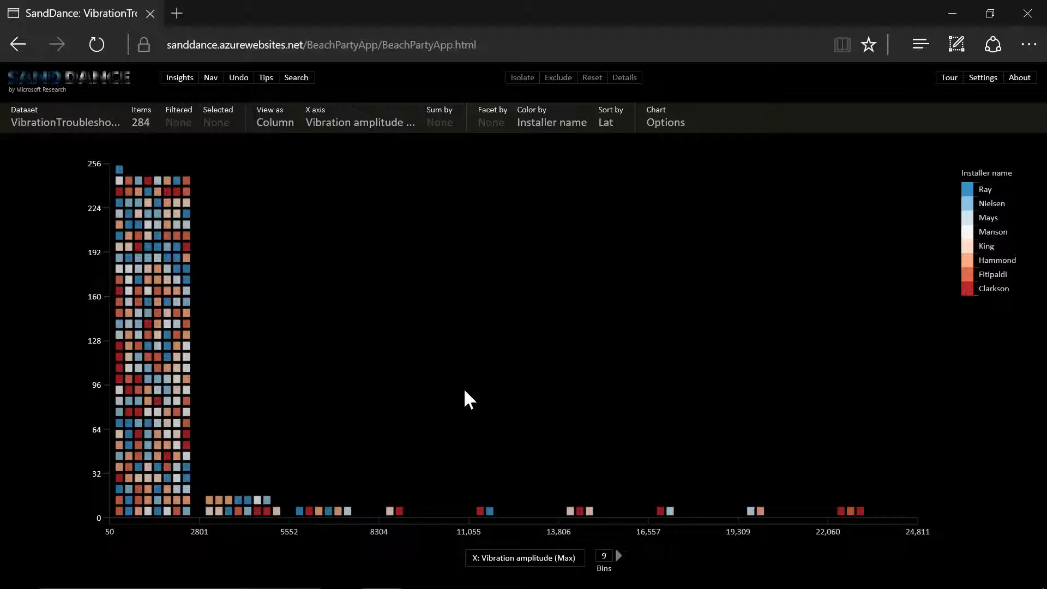
mouse_move(447, 242)
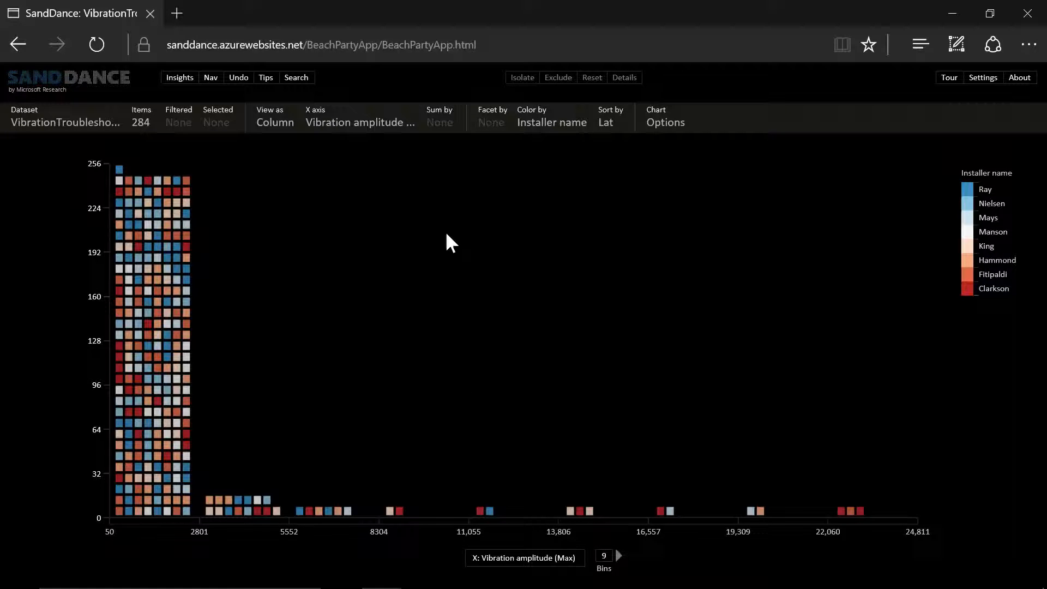
mouse_move(492, 117)
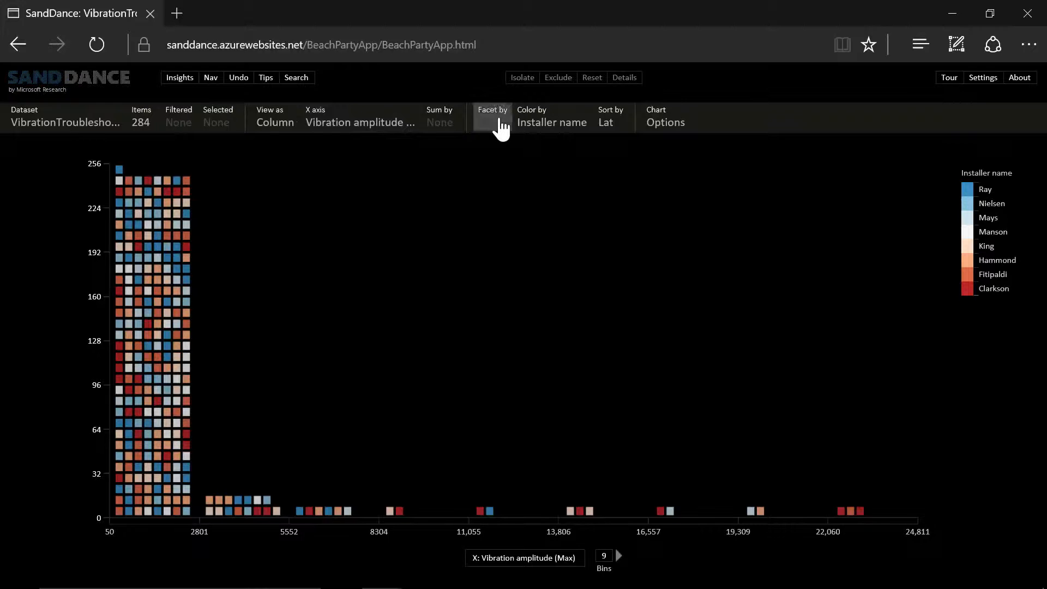
Facet the chart by Installation partner into CS, WCPGW and WT panels.
click(492, 116)
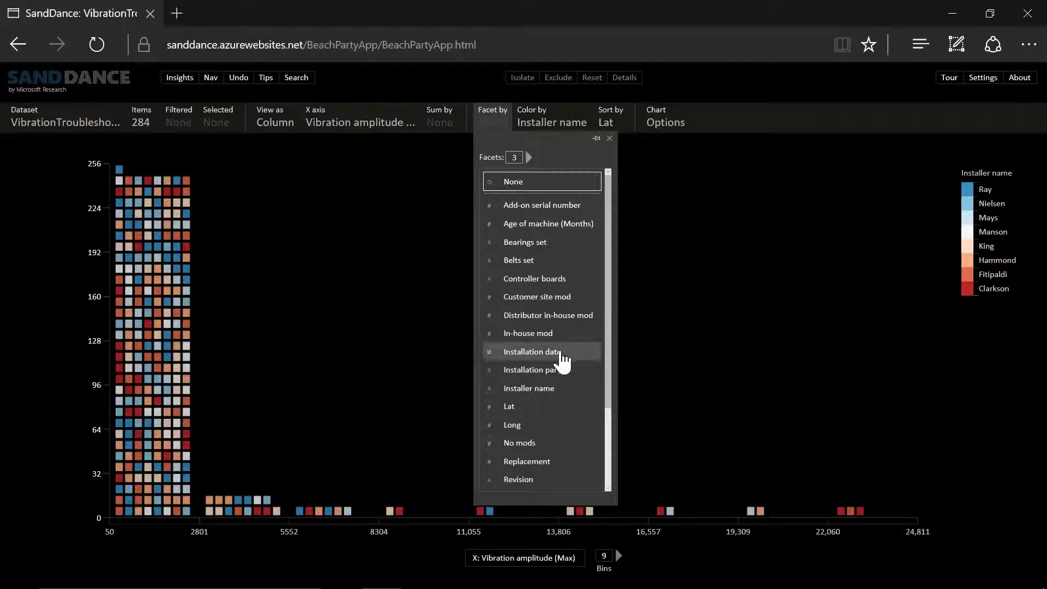
click(532, 369)
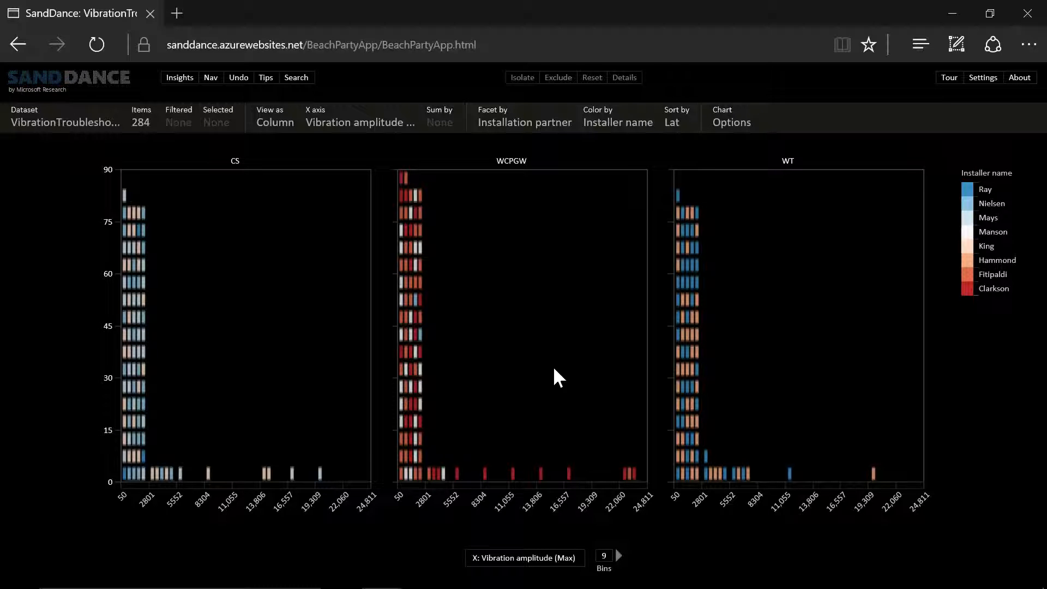
mouse_move(654, 497)
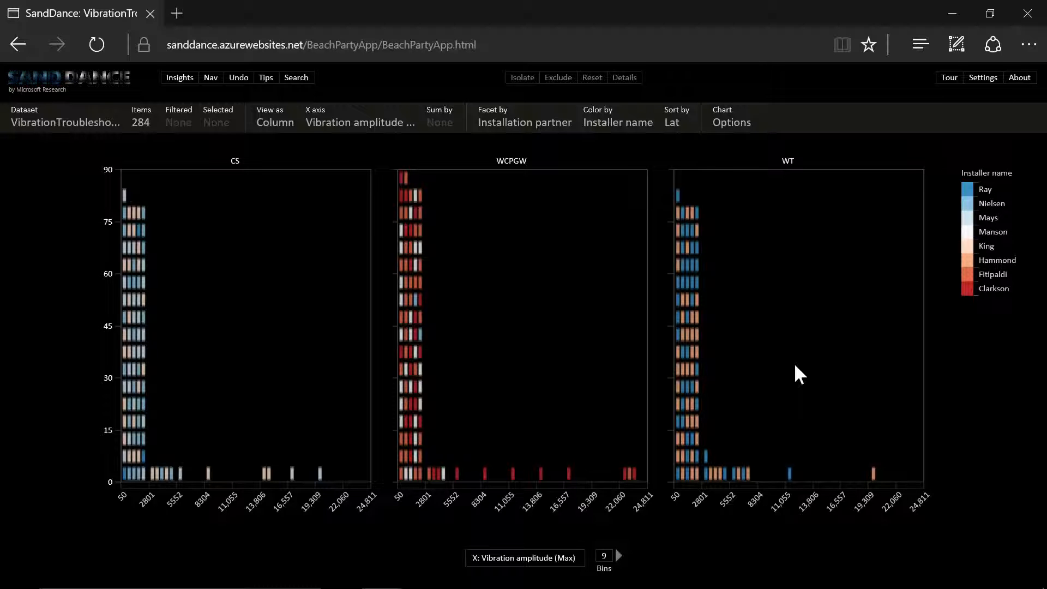
mouse_move(695, 297)
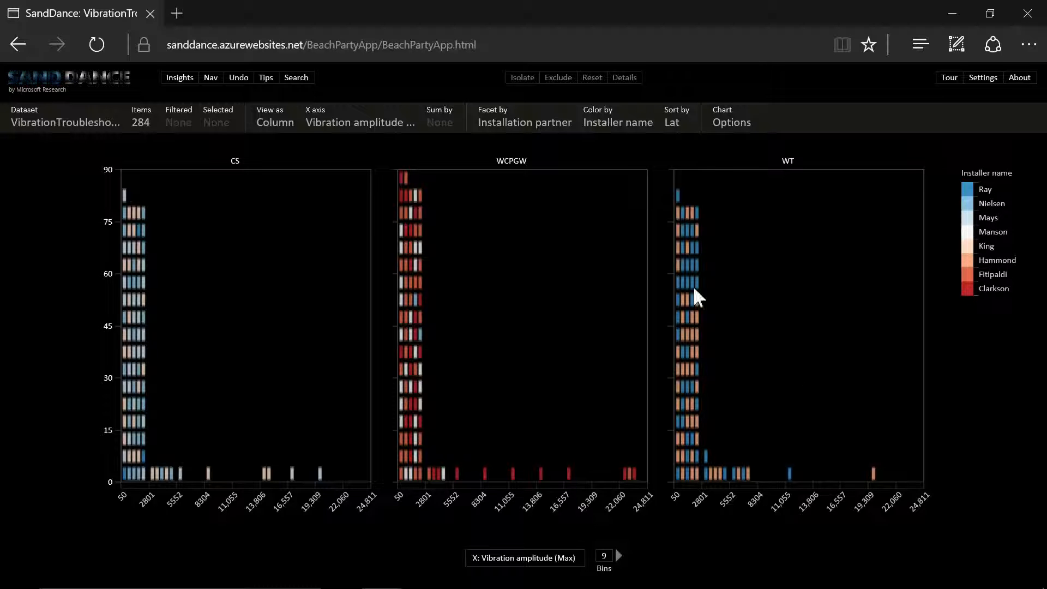
Facet the chart by Installation date instead, giving four yearly panels 2013–2017.
click(524, 122)
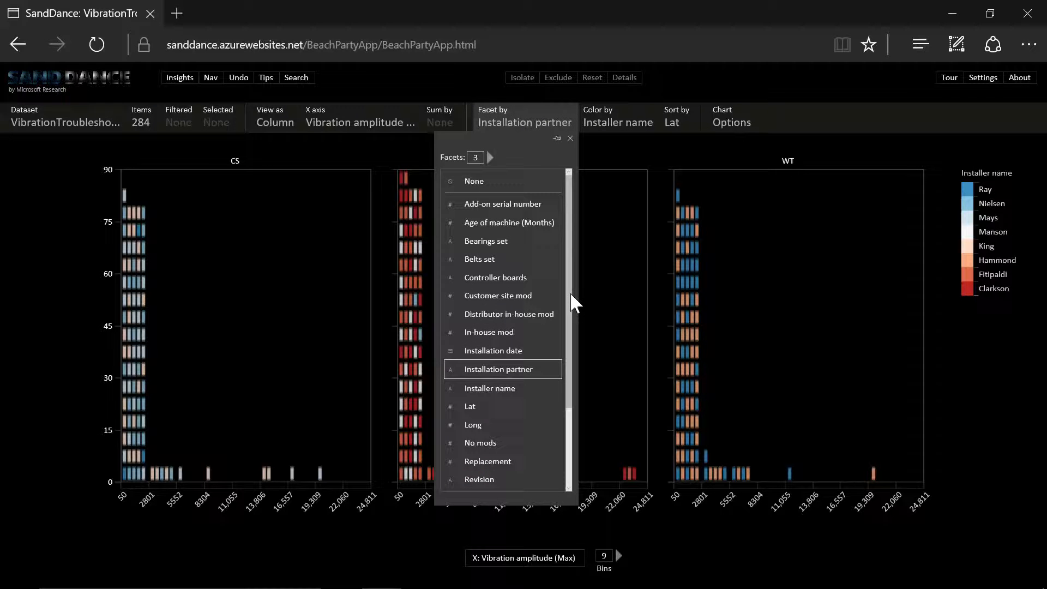
scroll(down, 3)
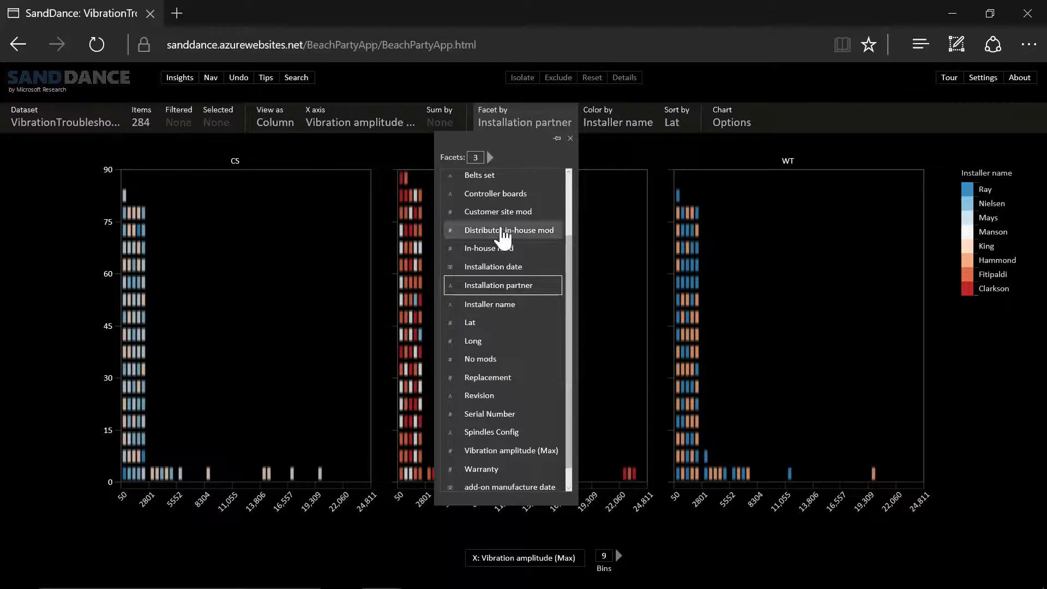
click(494, 266)
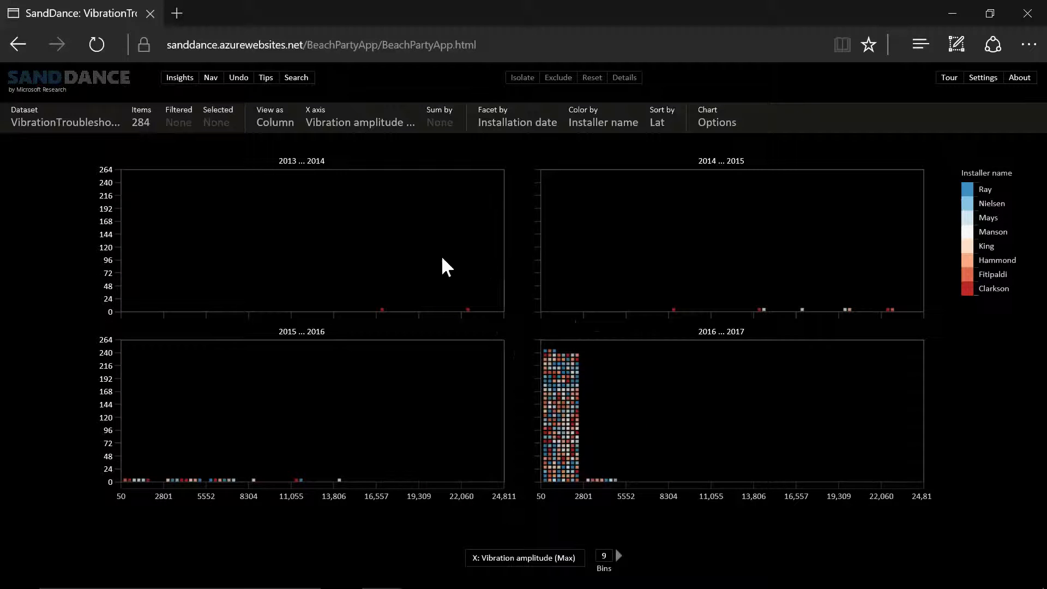
mouse_move(347, 290)
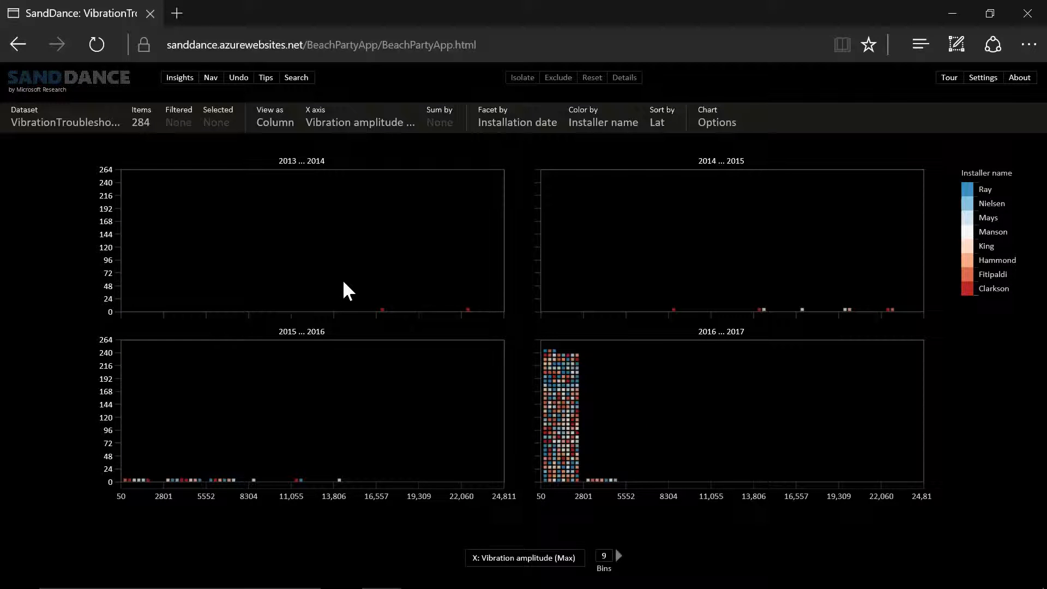
mouse_move(390, 313)
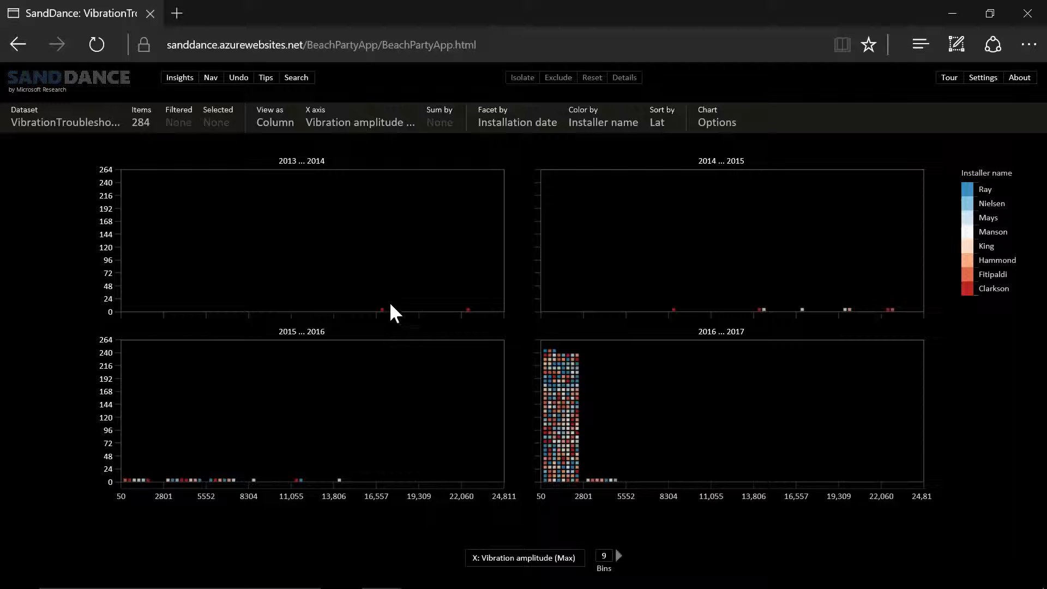
mouse_move(447, 314)
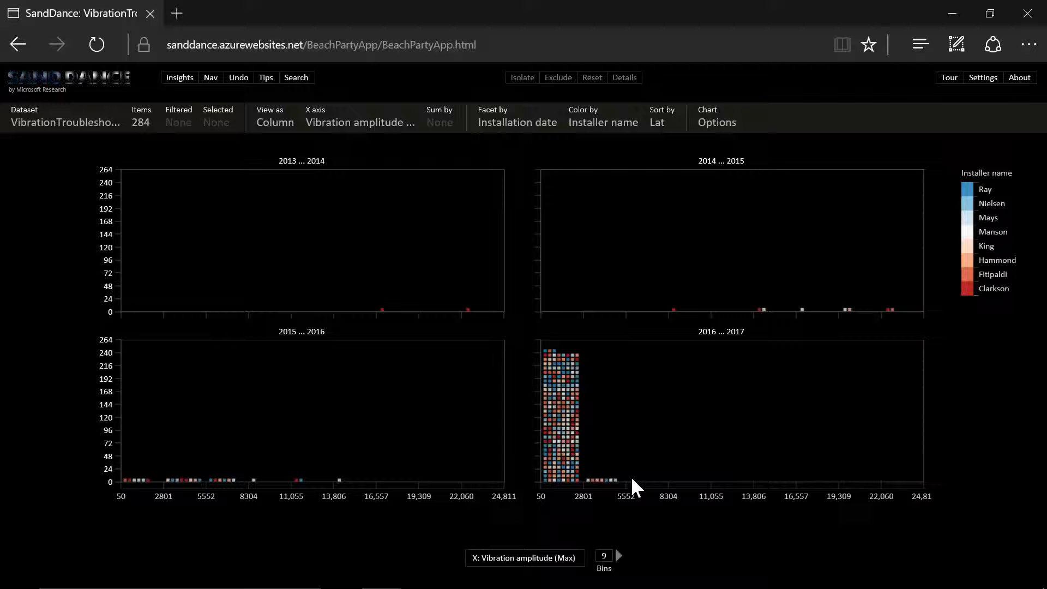
mouse_move(655, 186)
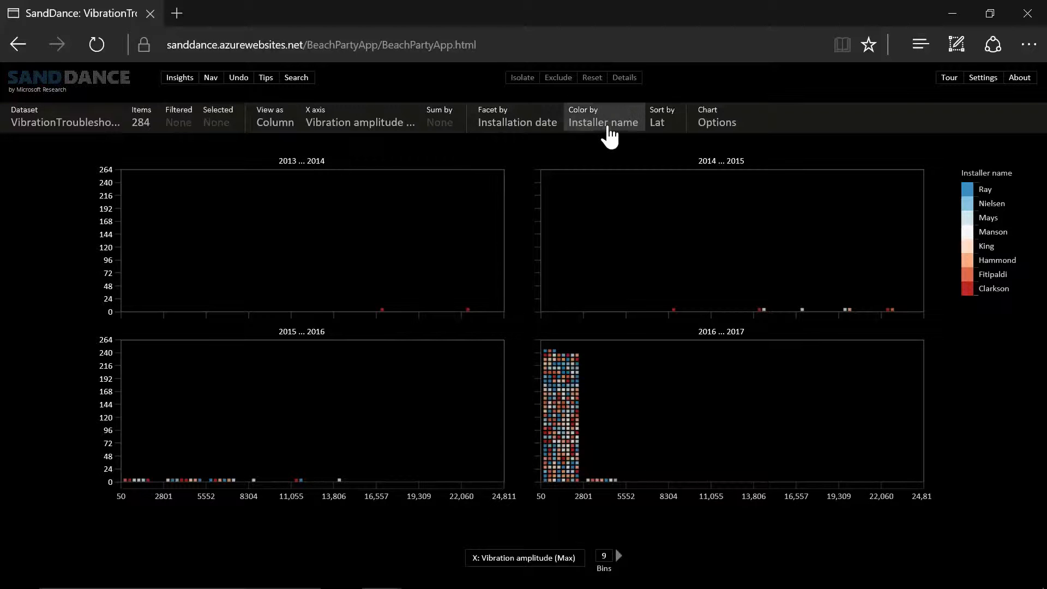
Reset Color by and Facet by to None for a single uncoloured vibration-amplitude chart.
click(602, 122)
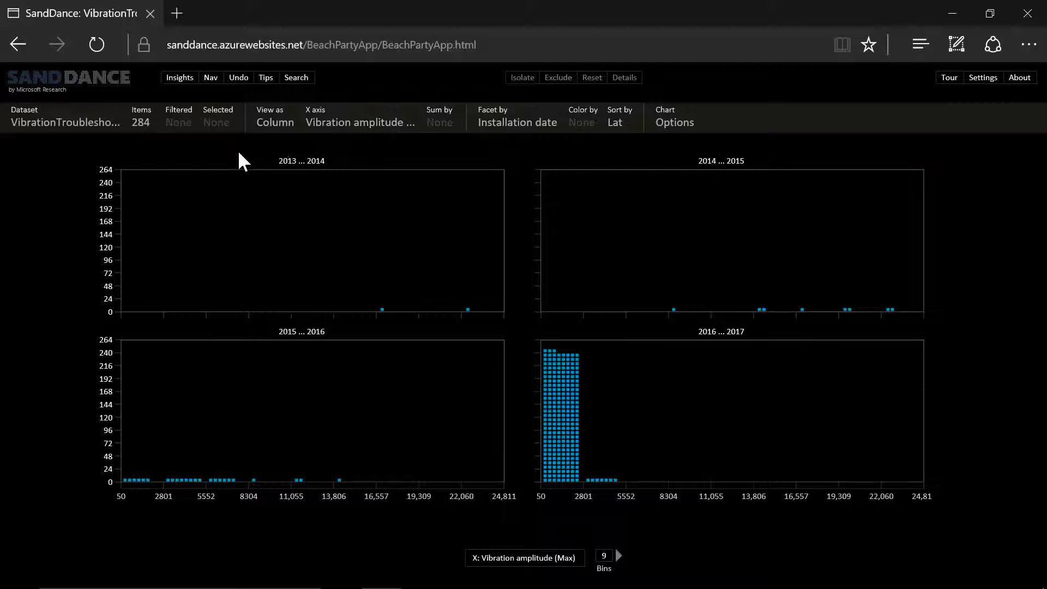
mouse_move(516, 122)
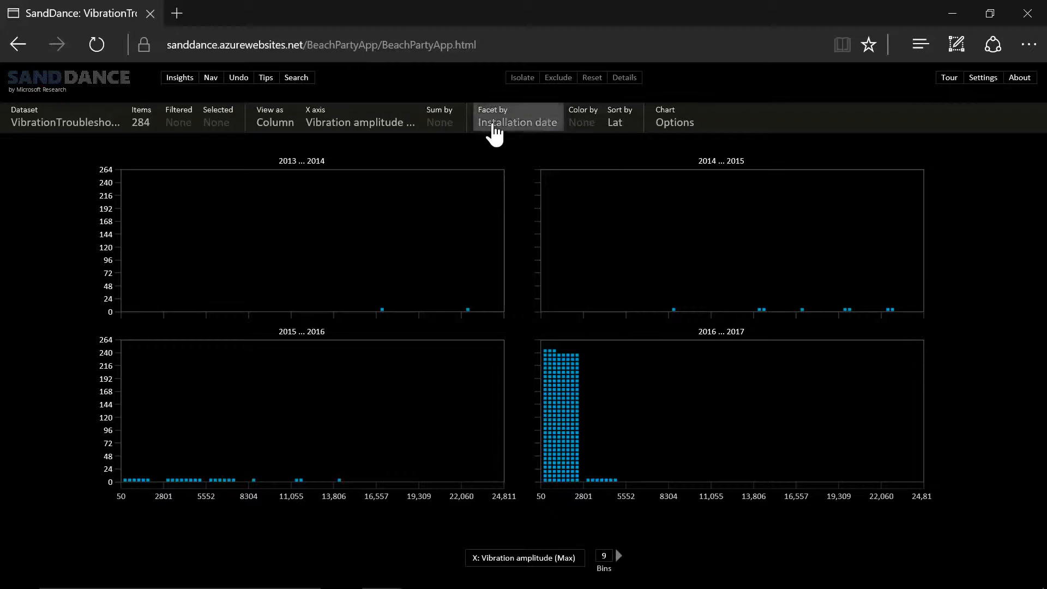
click(517, 122)
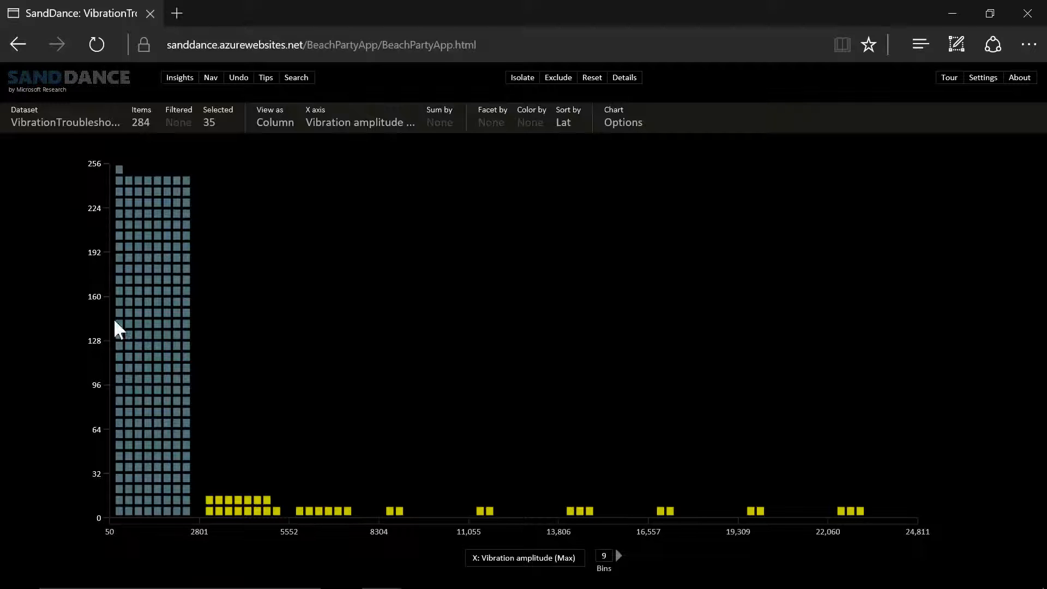
Facet the chart by Belts set, then by Controller boards into V10.0 and V11.0 panels.
click(492, 116)
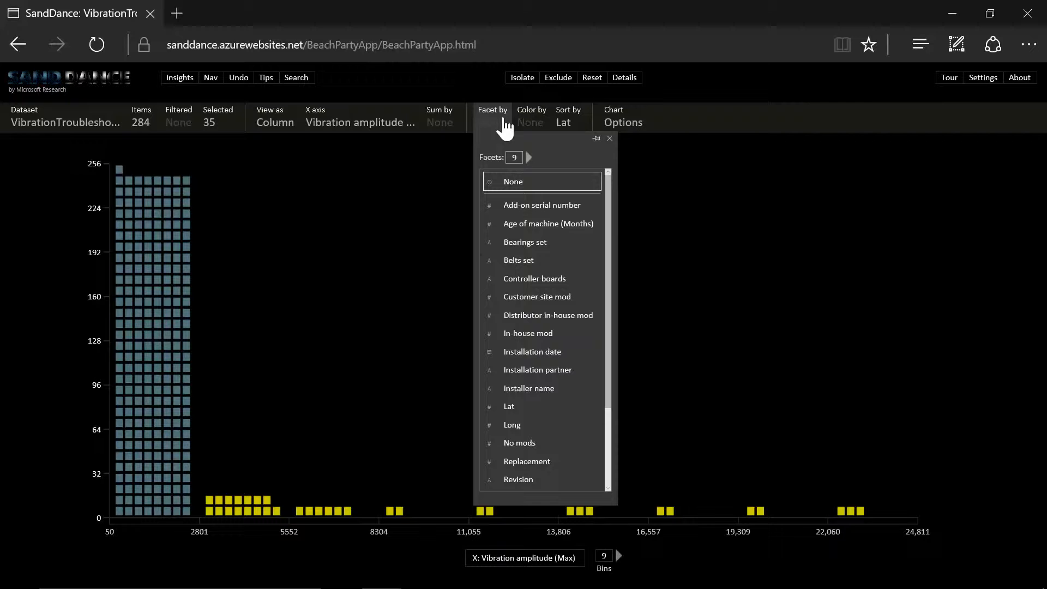
mouse_move(518, 259)
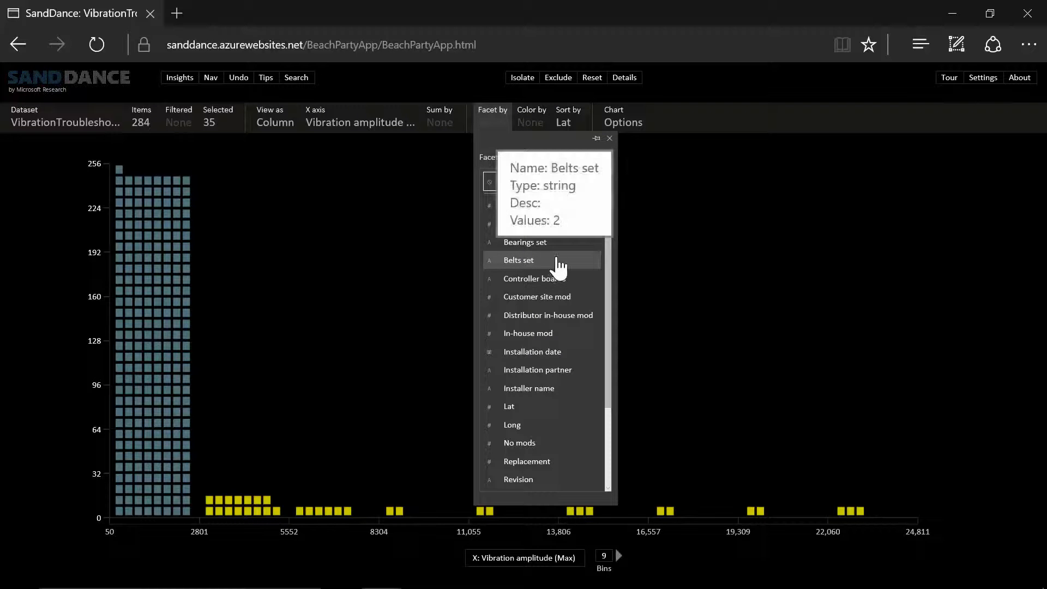
click(519, 259)
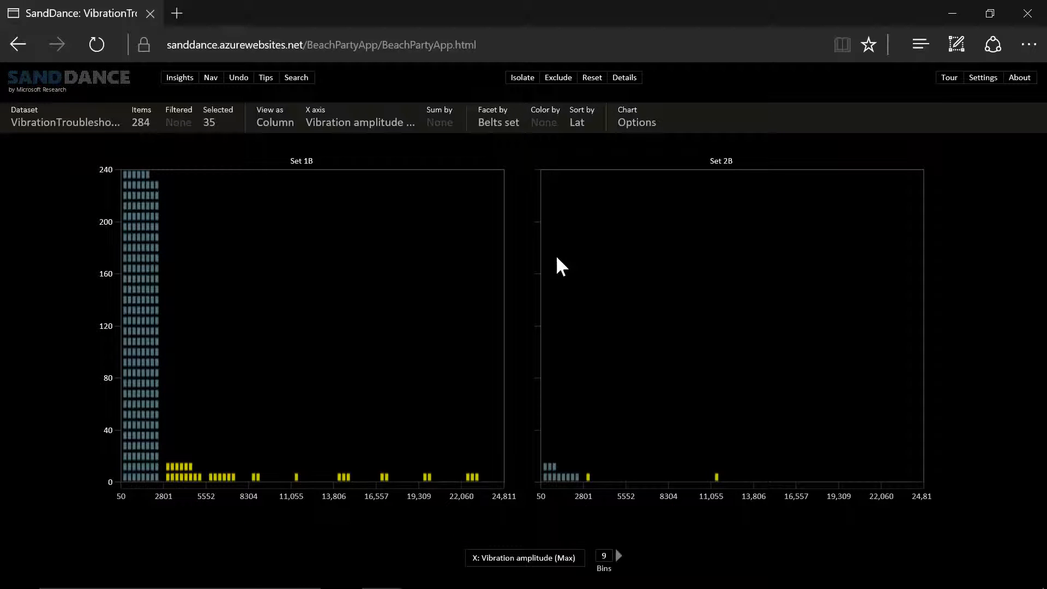
mouse_move(721, 161)
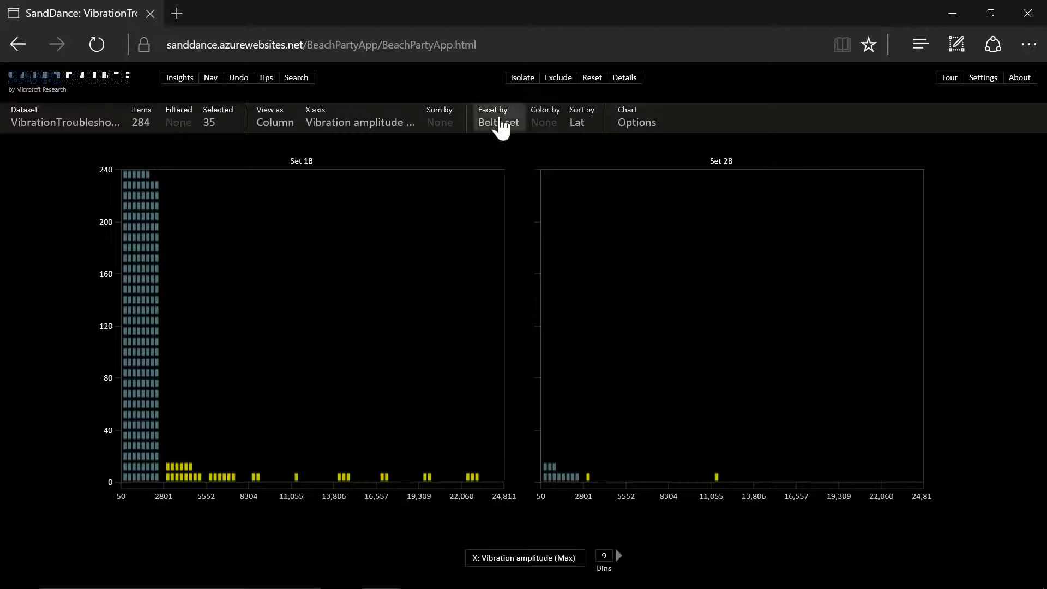
click(497, 122)
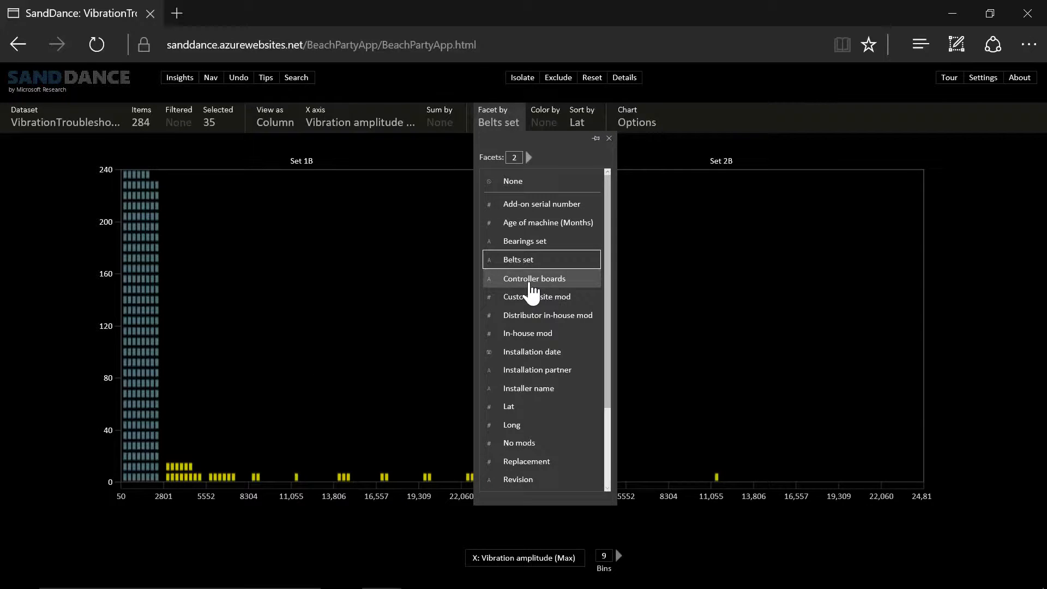
click(534, 278)
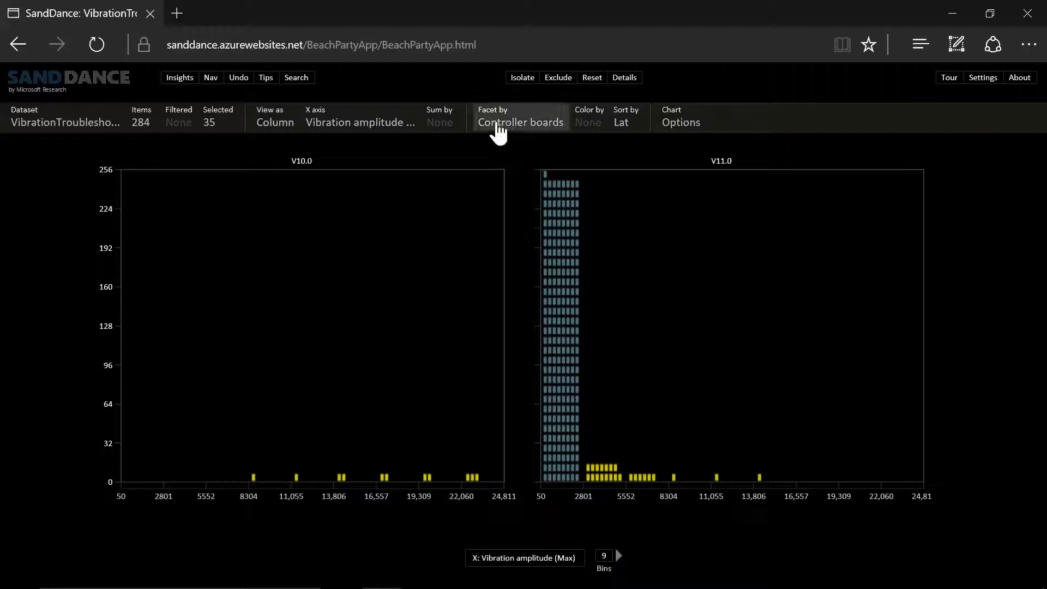
Reopen the Facet by column list with the Controller boards panels still shown.
click(520, 122)
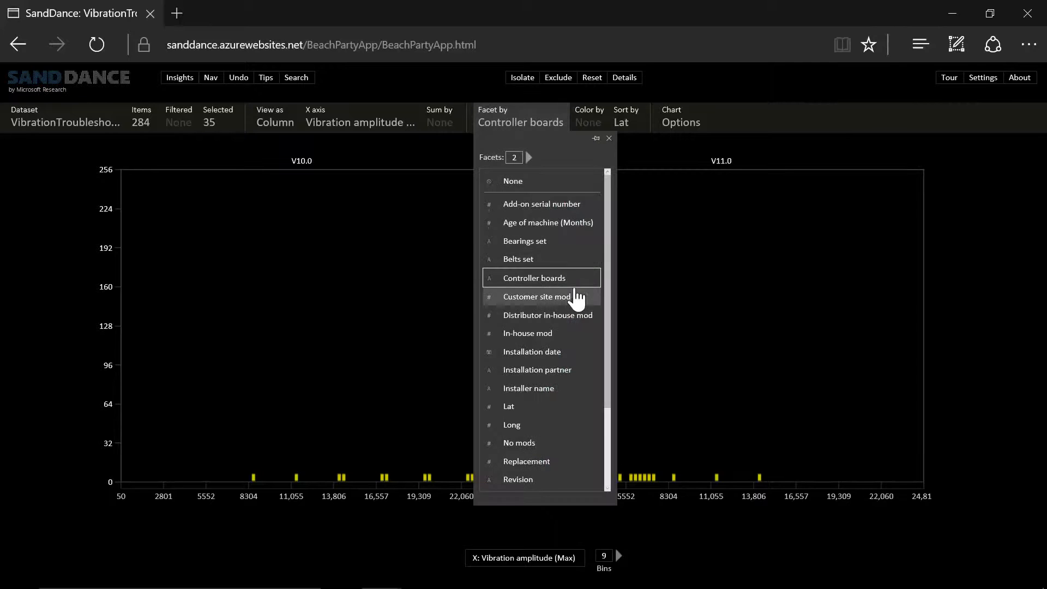
mouse_move(546, 314)
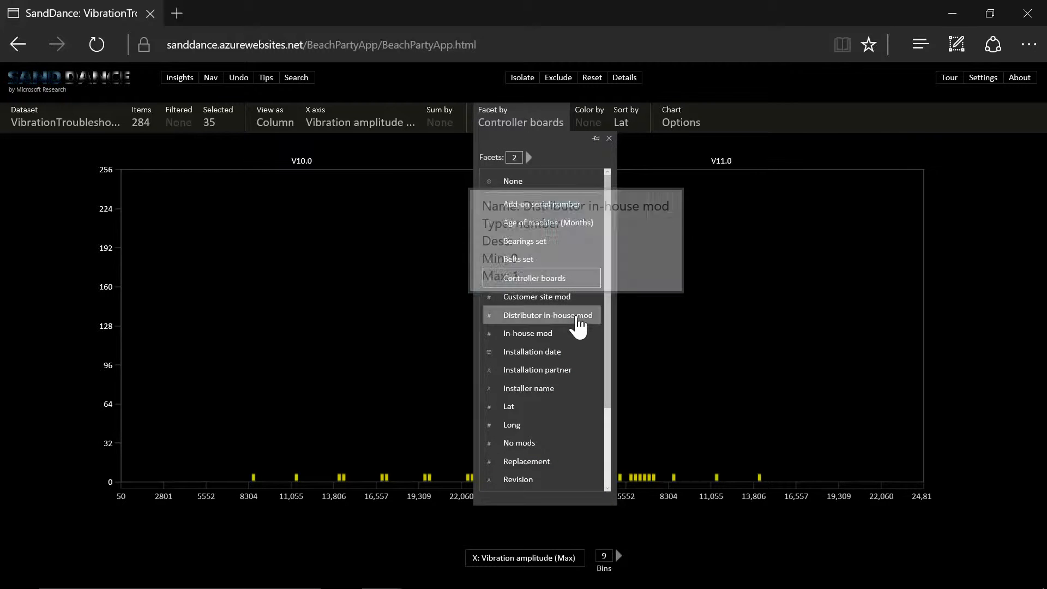
Facet by Distributor in-house mod with 2 facets, giving 0…0.5 and 0.5…1 panels.
click(542, 314)
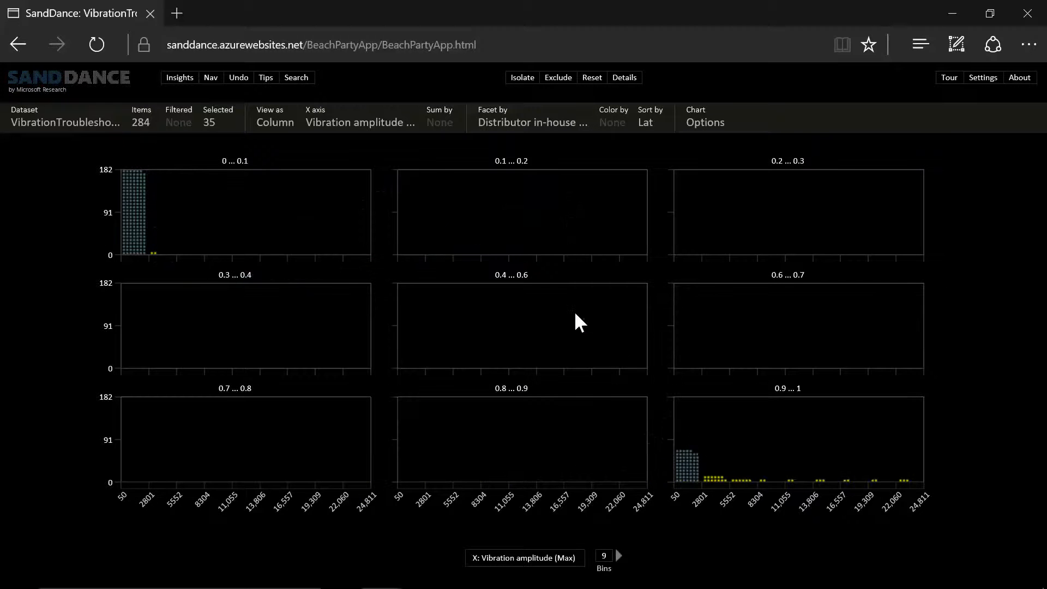
click(530, 121)
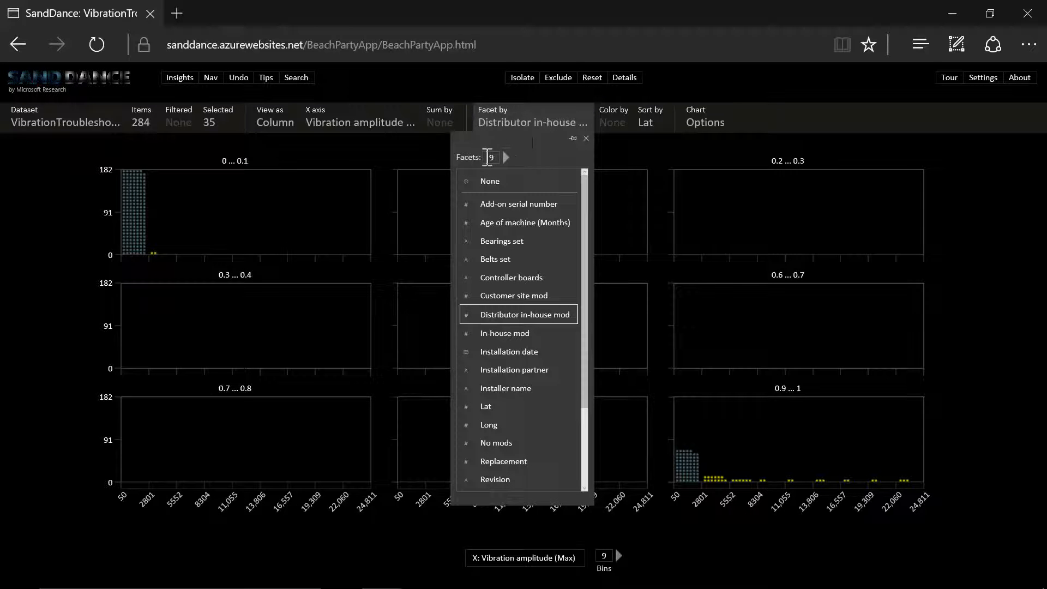
mouse_move(564, 170)
text(2)
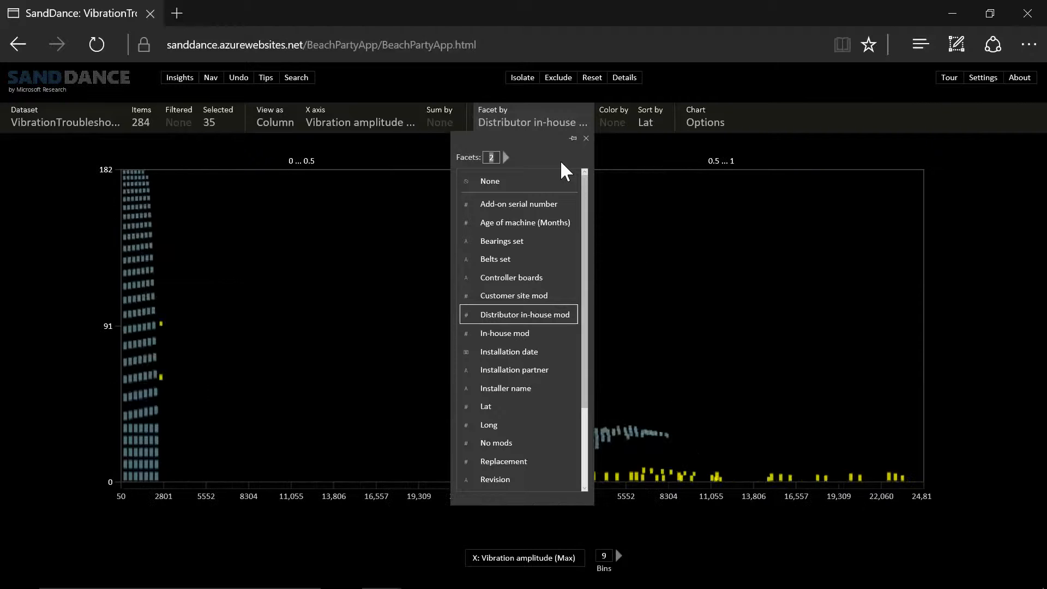
click(585, 139)
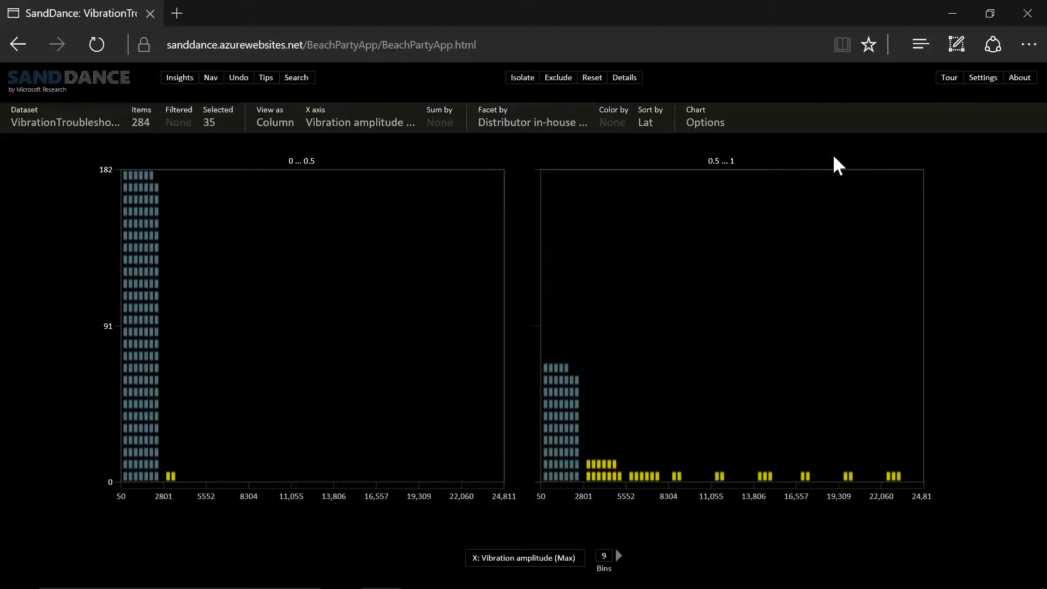
mouse_move(290, 523)
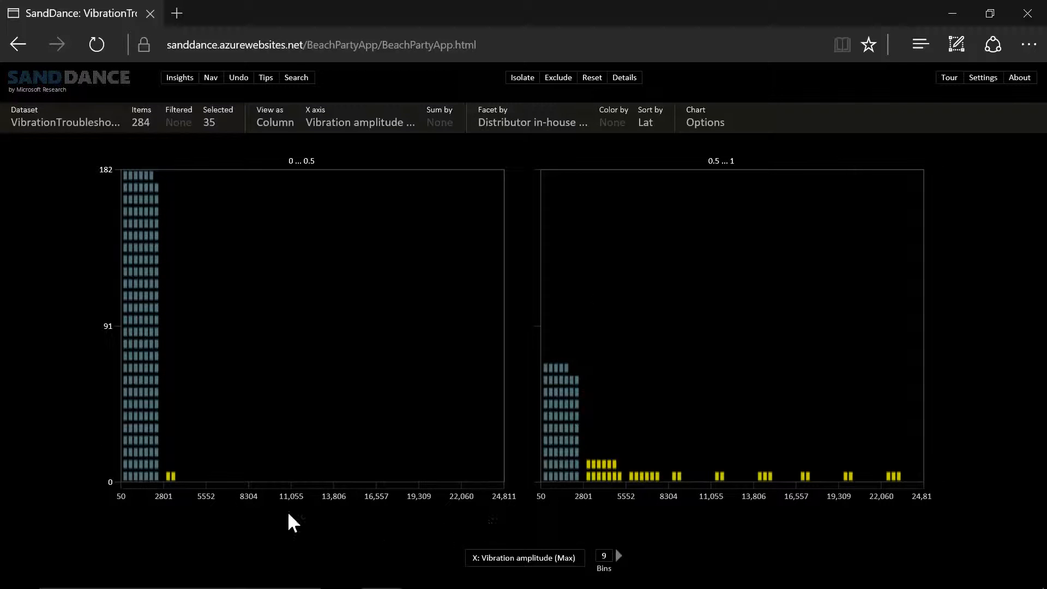
mouse_move(676, 362)
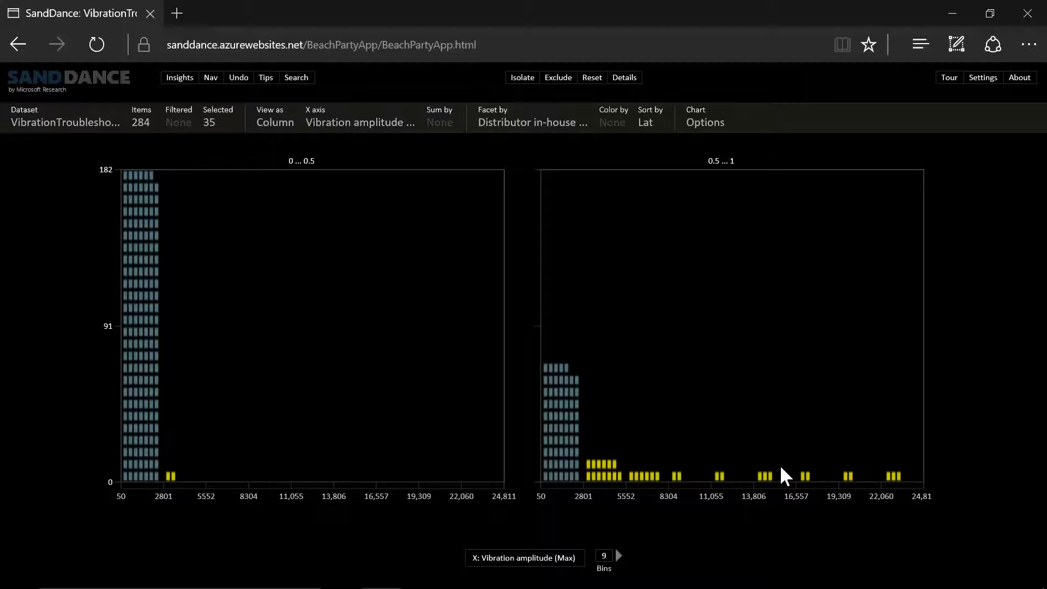
mouse_move(774, 480)
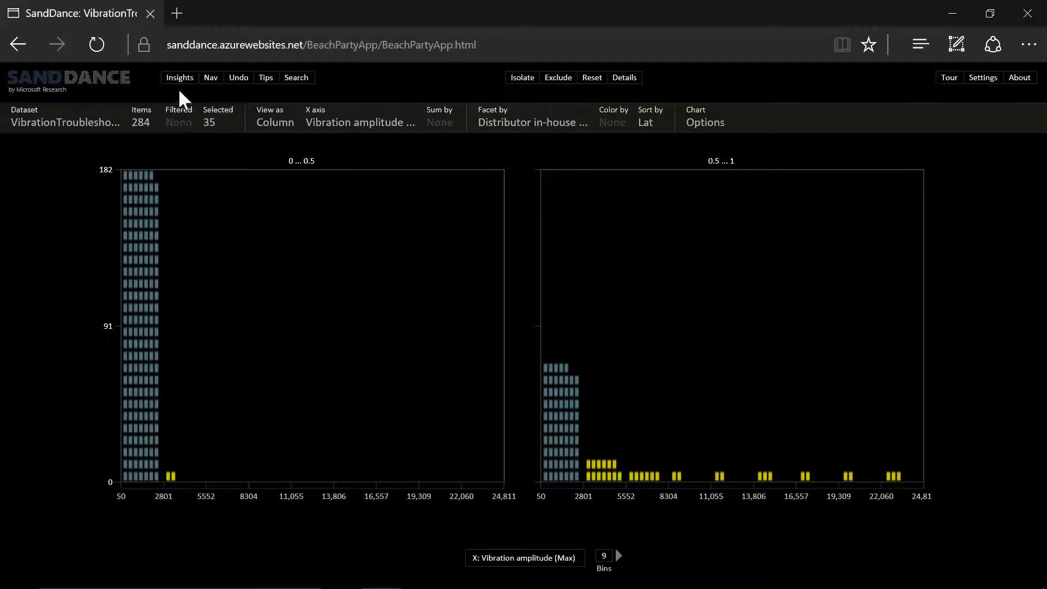
Save the two-panel distributor-mod view as a new insight.
click(179, 77)
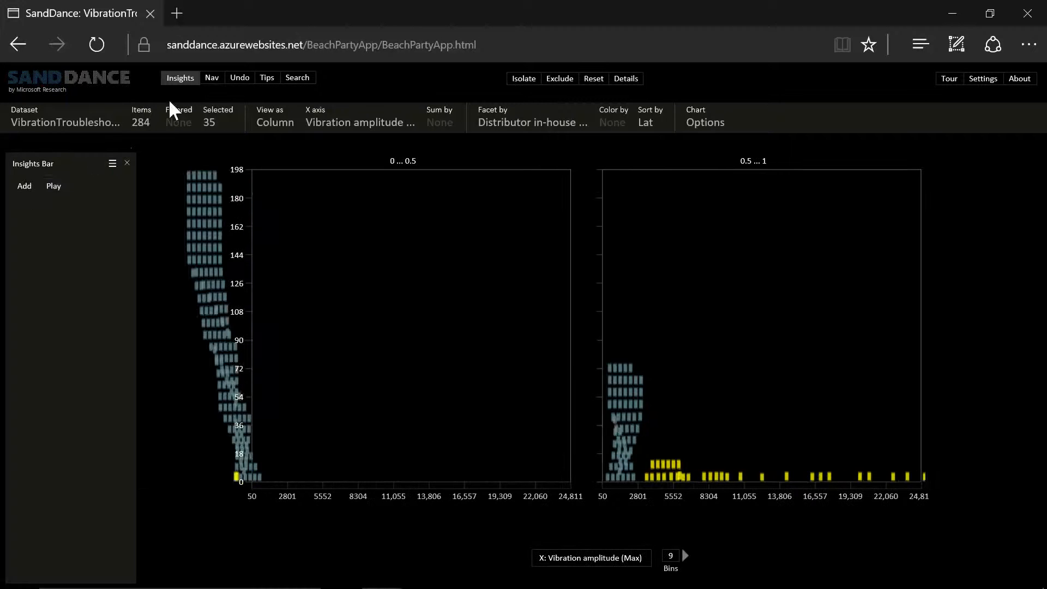
click(23, 185)
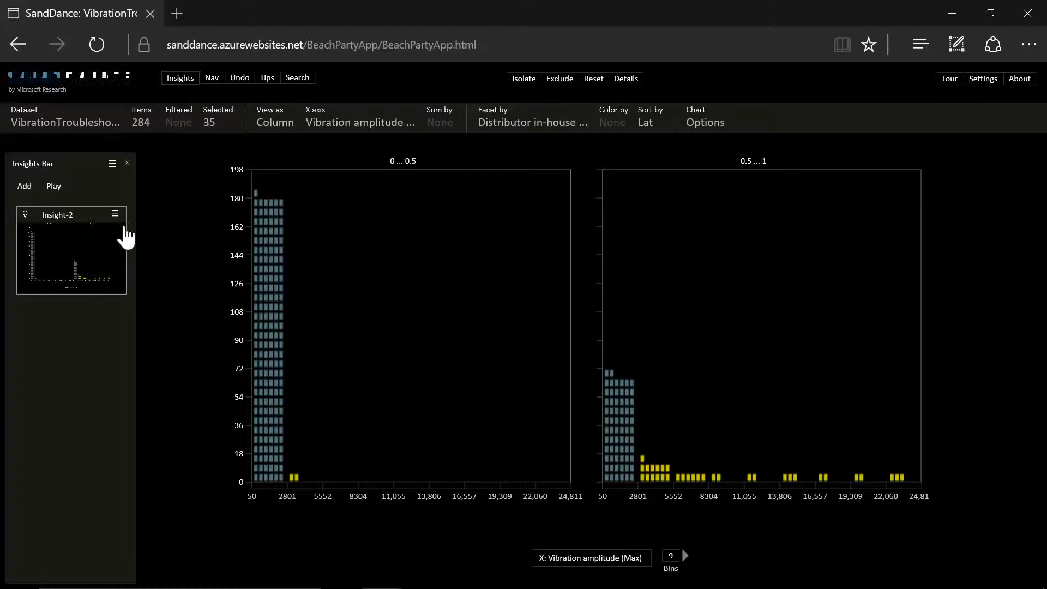
Edit the saved insight and rename it 'Mods are to blame?'.
click(115, 213)
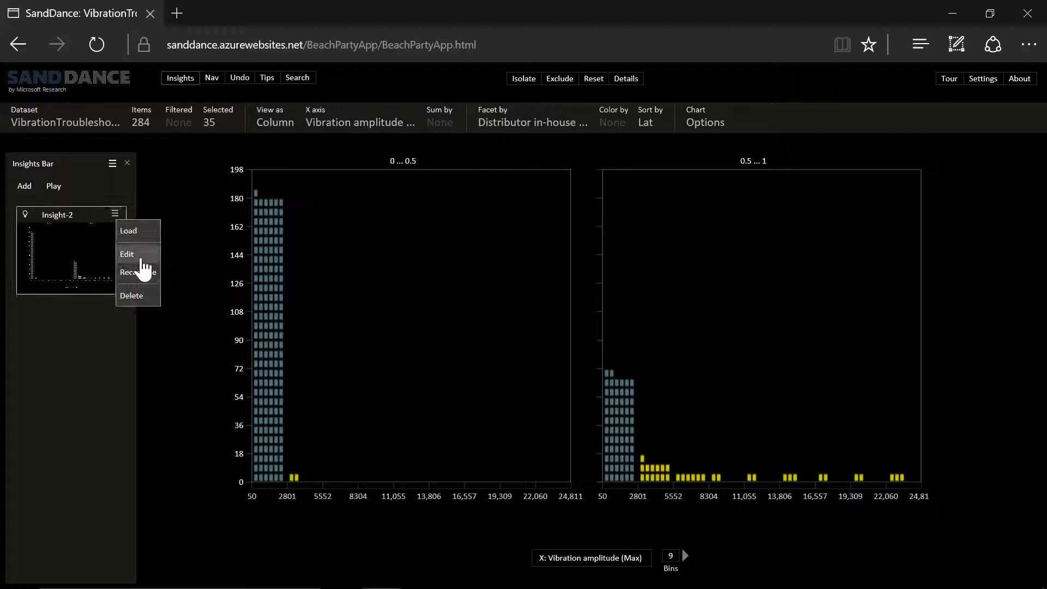
click(127, 254)
text(Mods are to blame?)
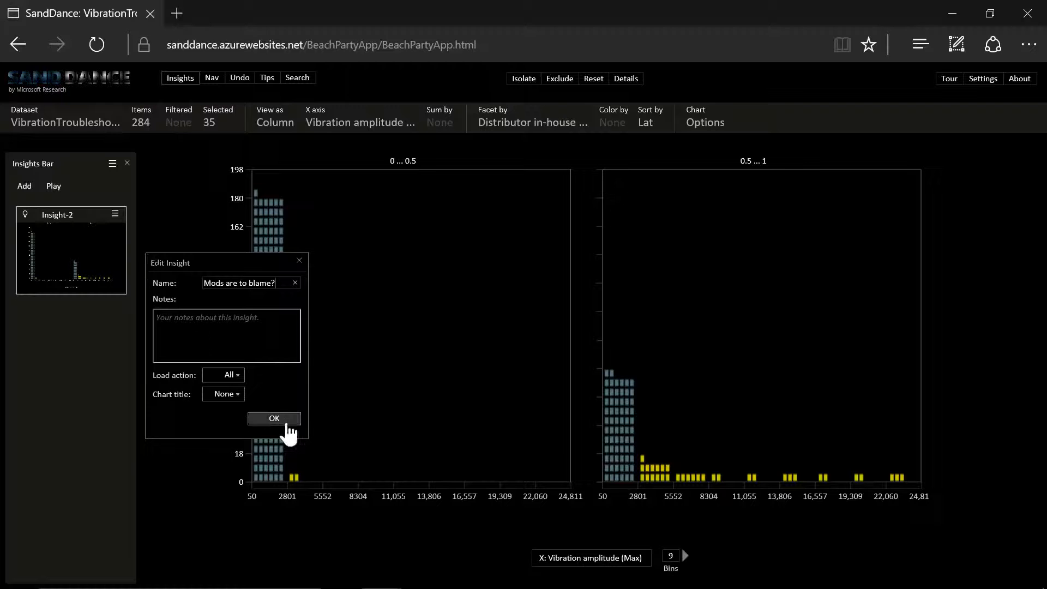
click(272, 419)
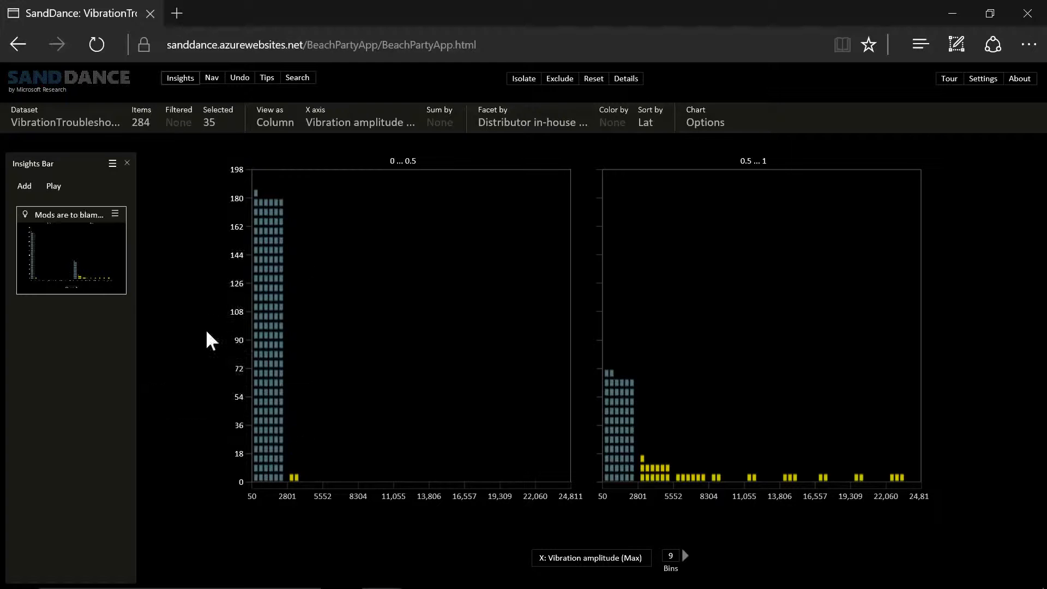
mouse_move(578, 166)
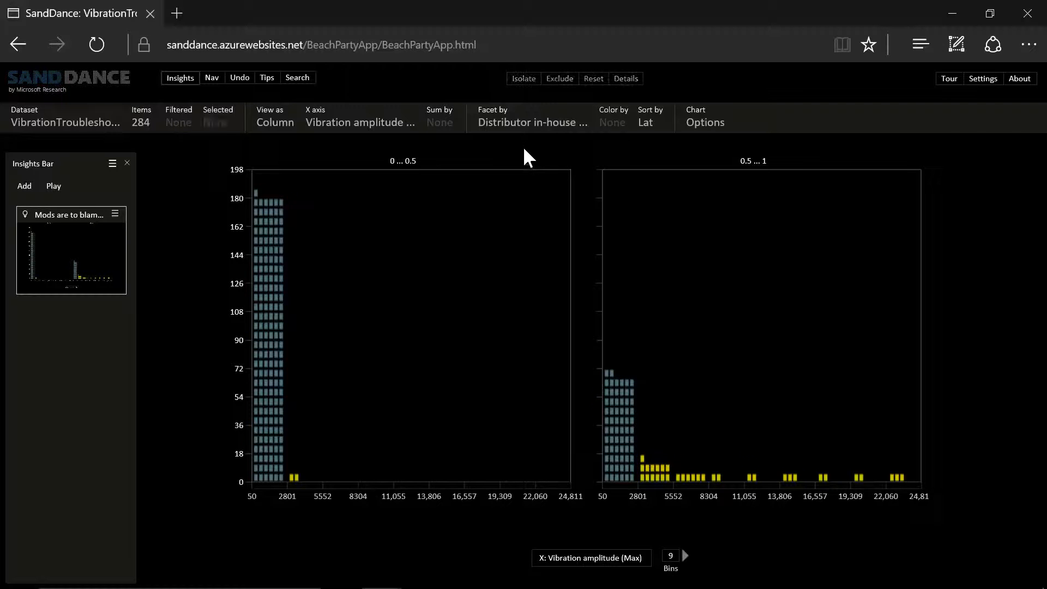
Clear the faceting, then facet by Bearings set into A, B and C panels and hide Insights.
click(530, 122)
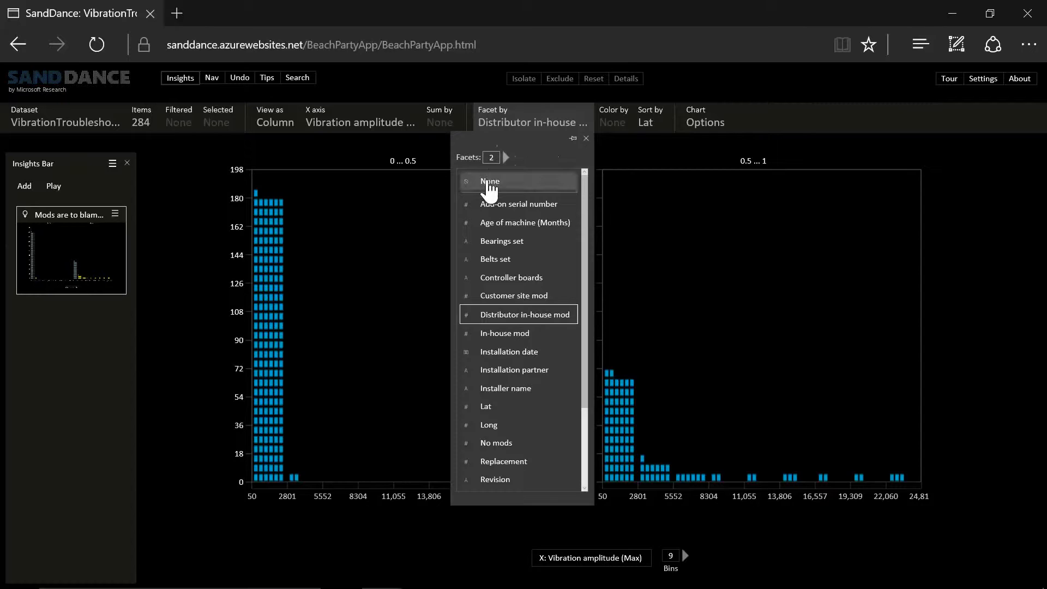
click(489, 181)
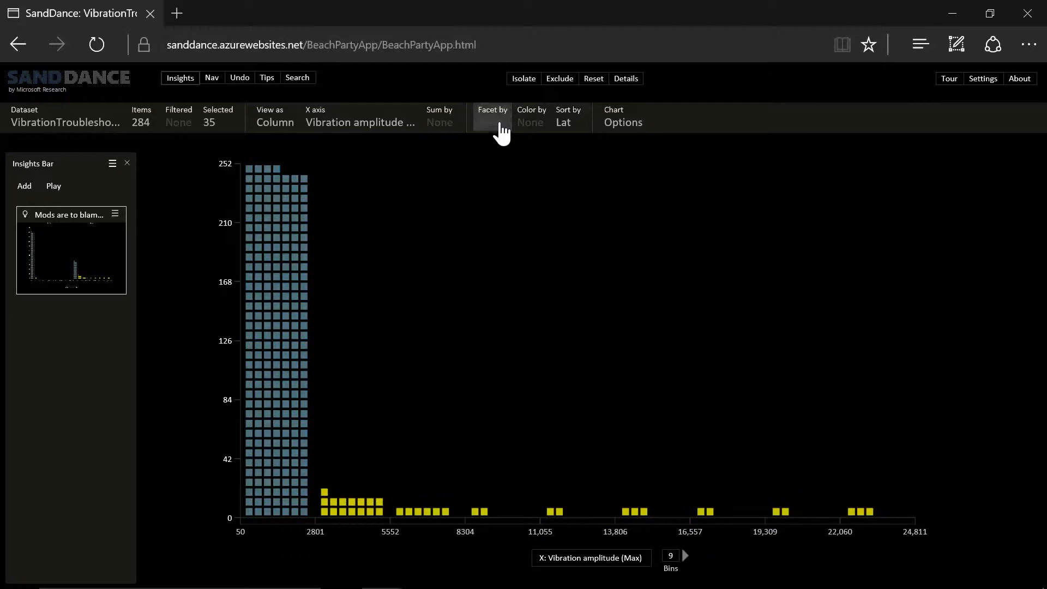
click(491, 116)
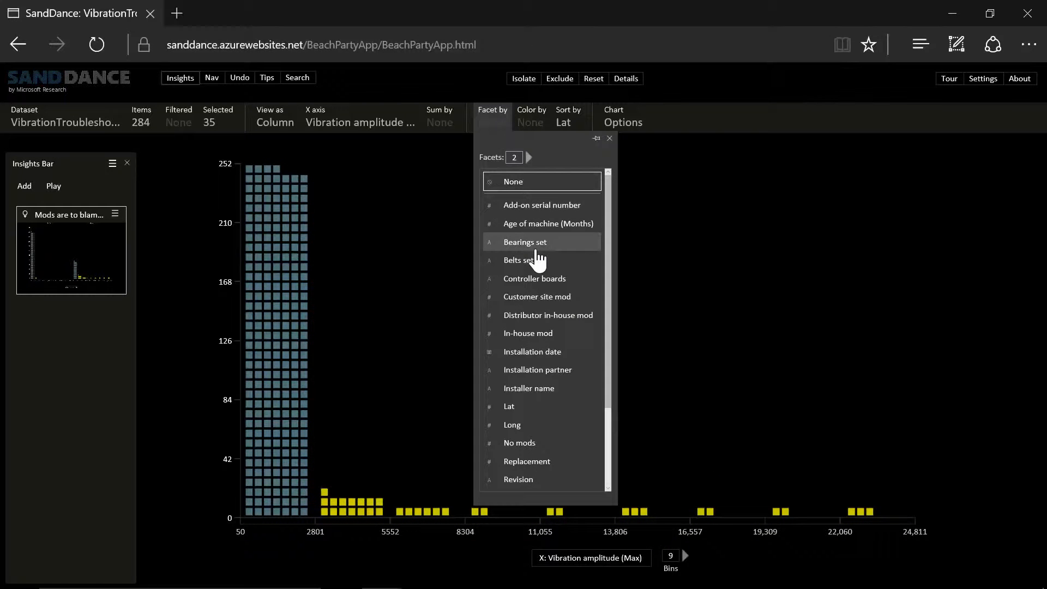
click(525, 242)
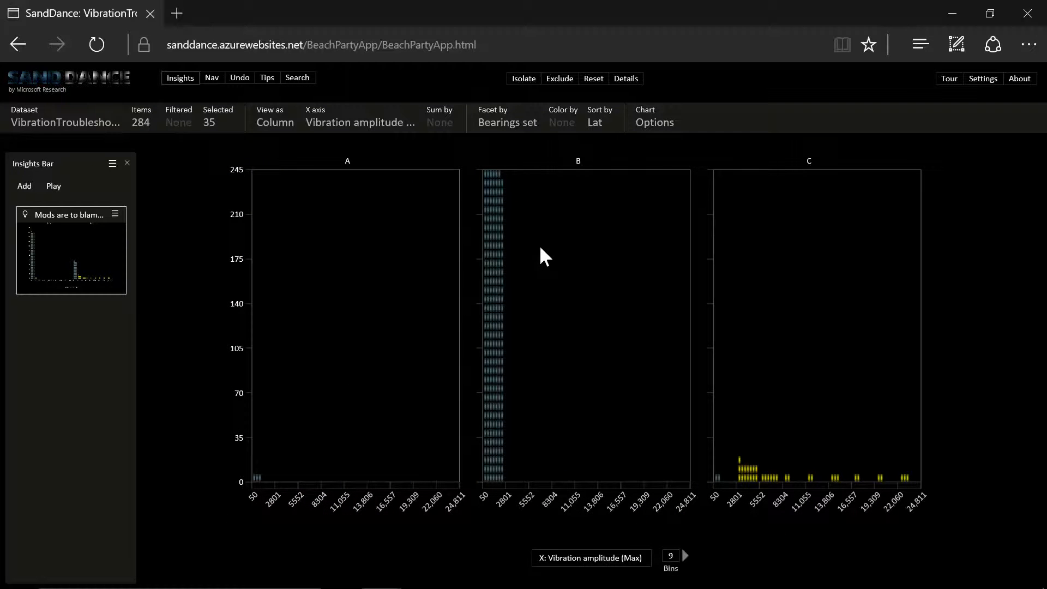
click(179, 77)
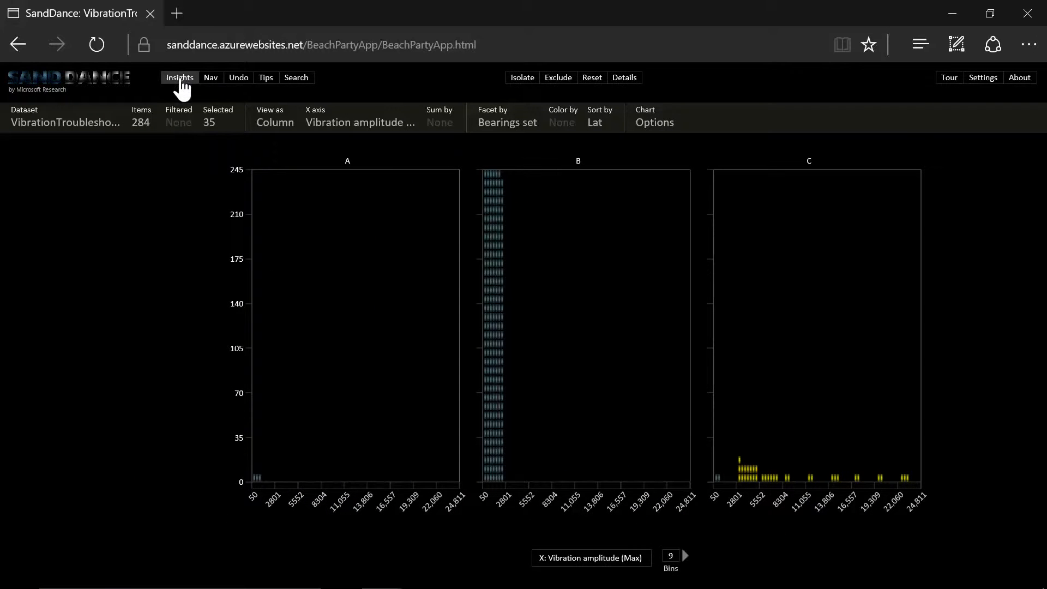
Add a new insight for the bearing-set view and rename it BearingC.
click(178, 78)
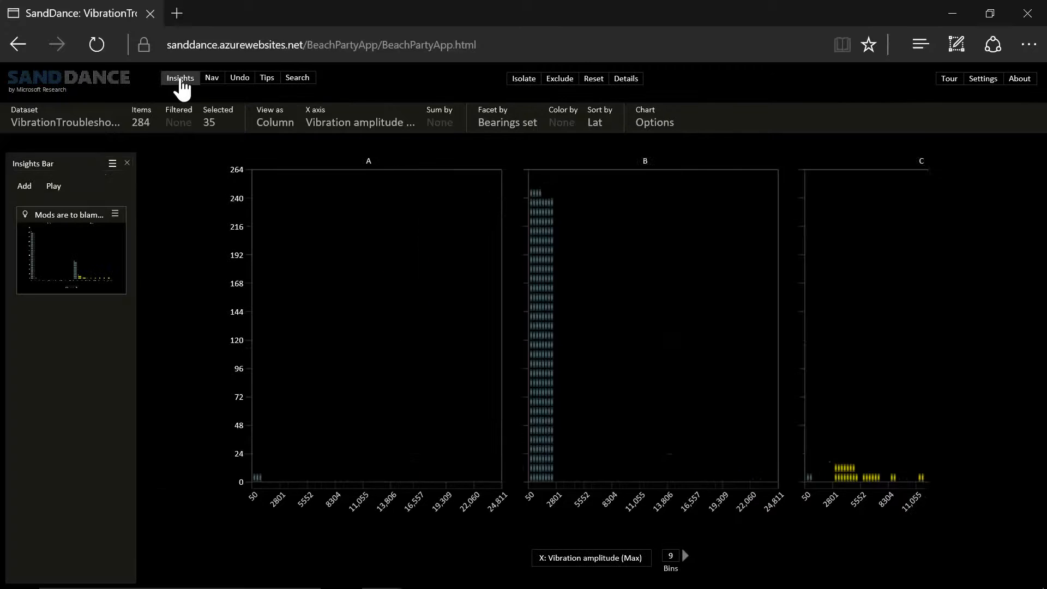
click(24, 185)
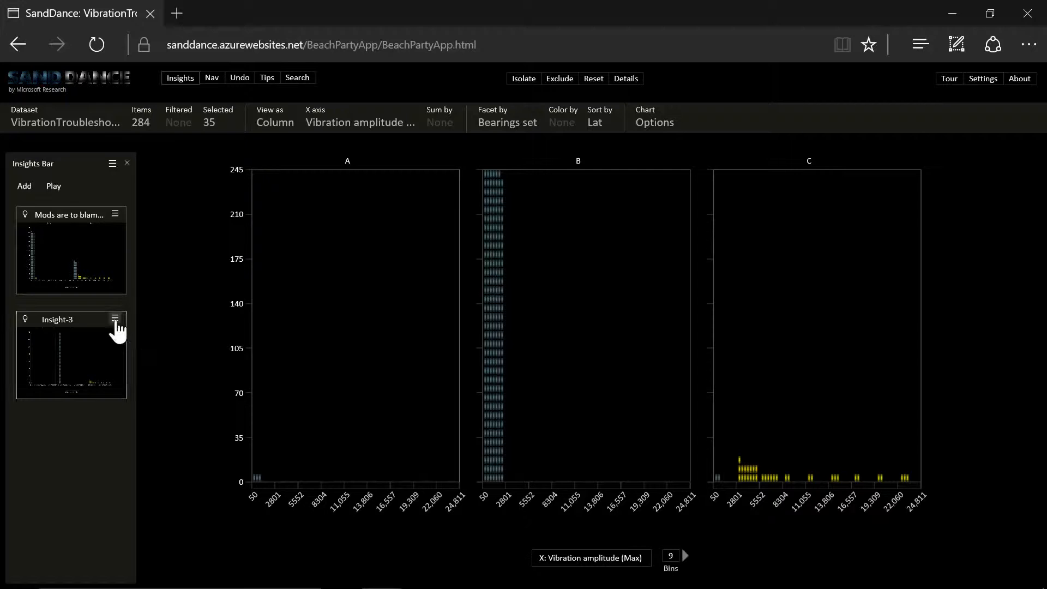
click(114, 318)
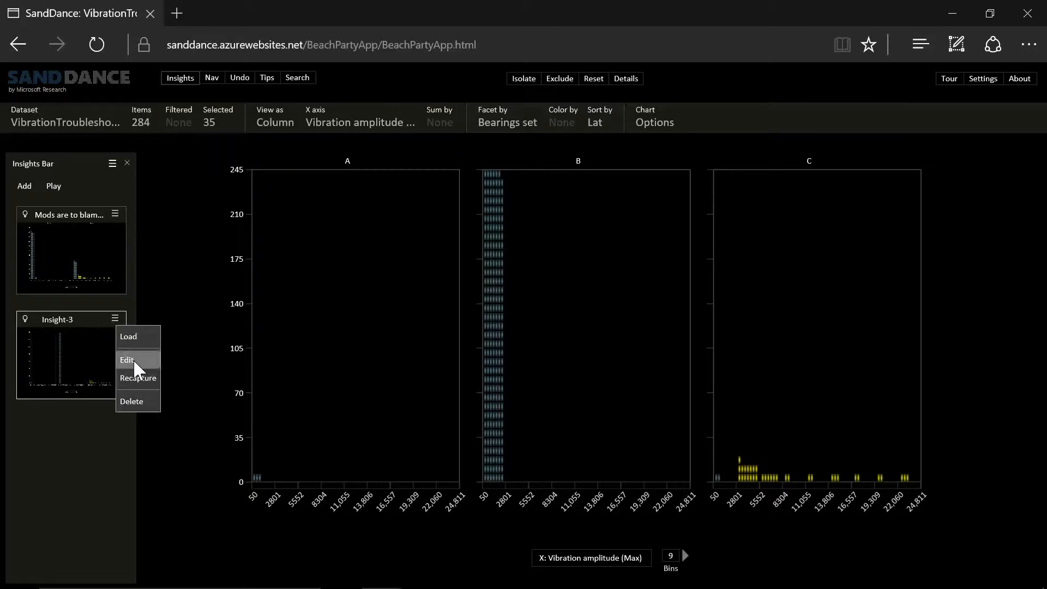
click(127, 360)
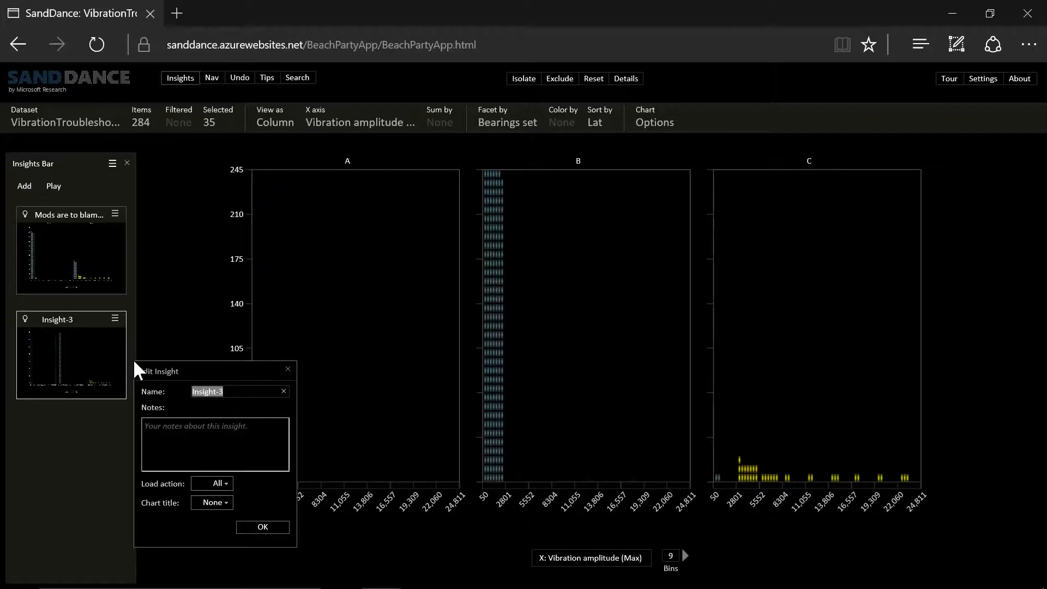
text(BearingC)
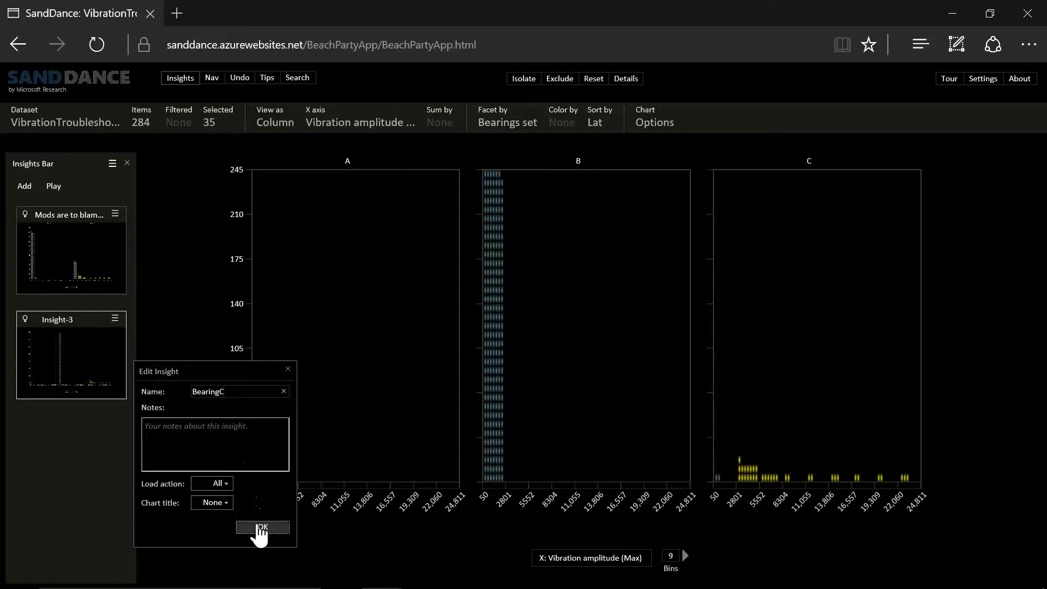
click(262, 527)
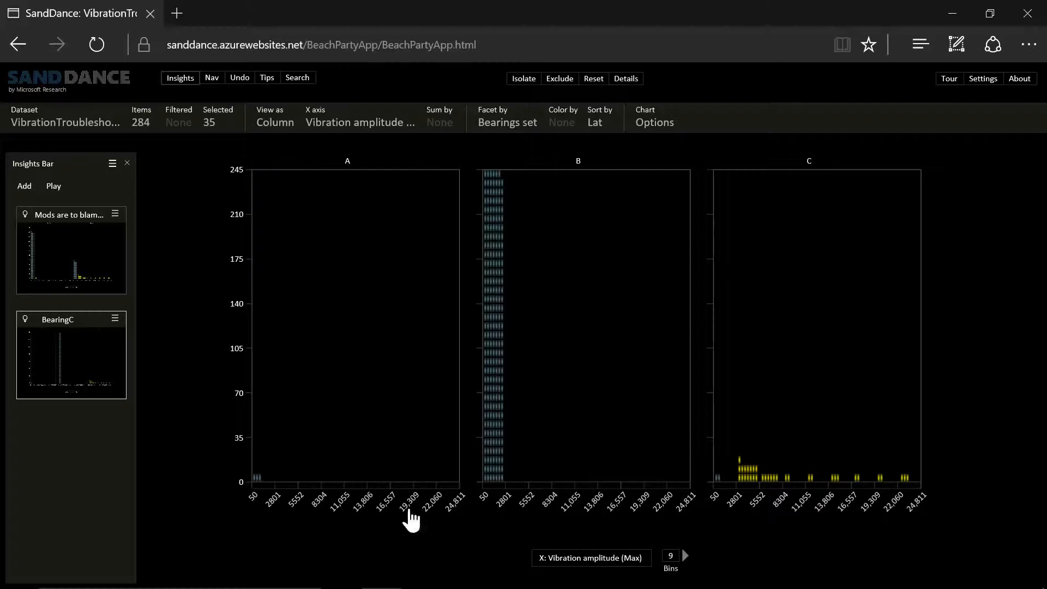
mouse_move(969, 464)
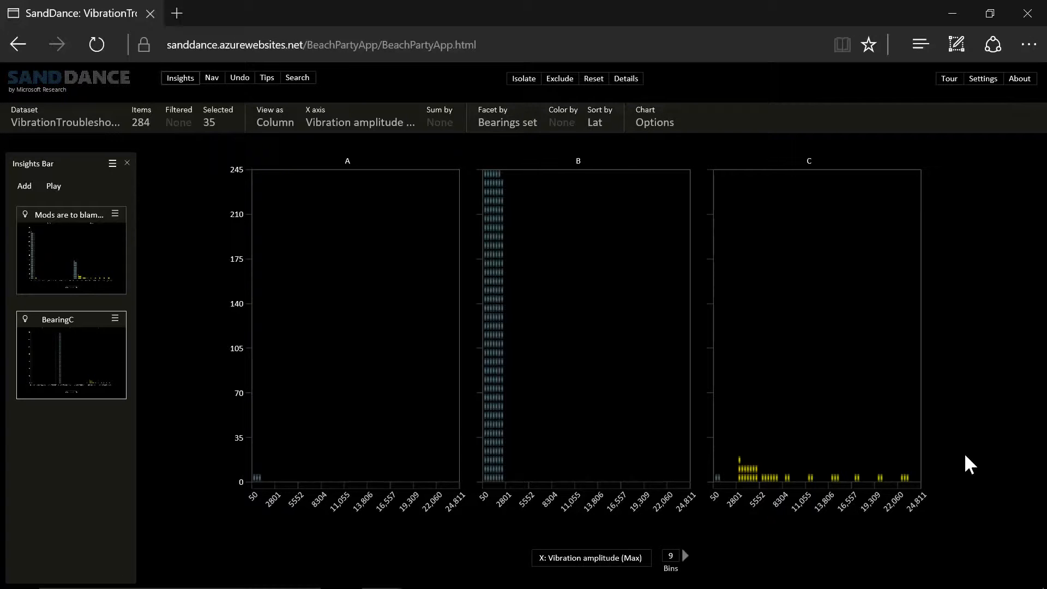
mouse_move(507, 122)
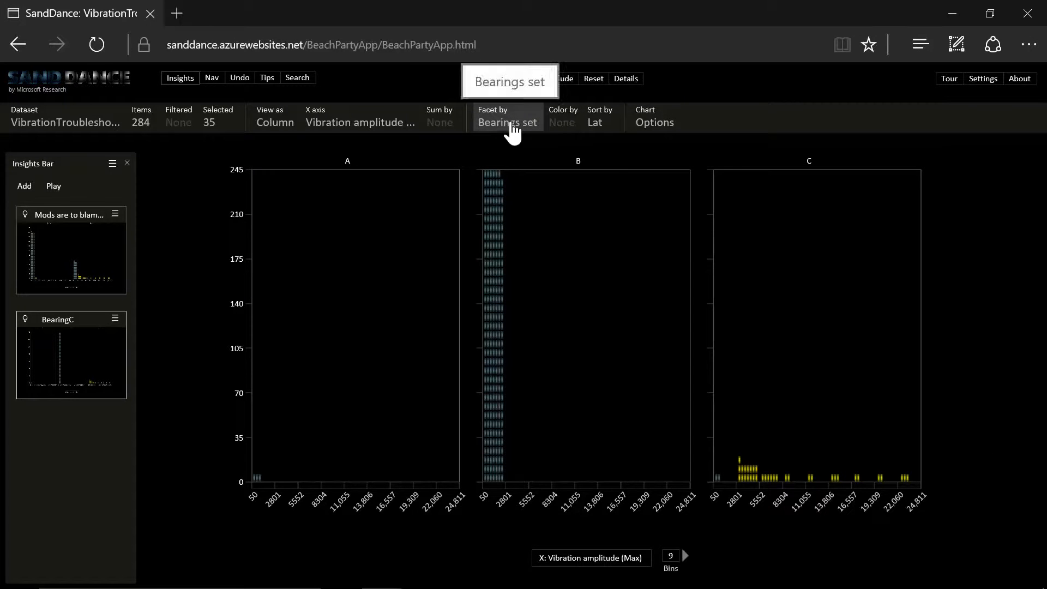
Facet by add-on vendor, giving blank, DSI, Lucas spindles and Rick's shop panels.
click(507, 122)
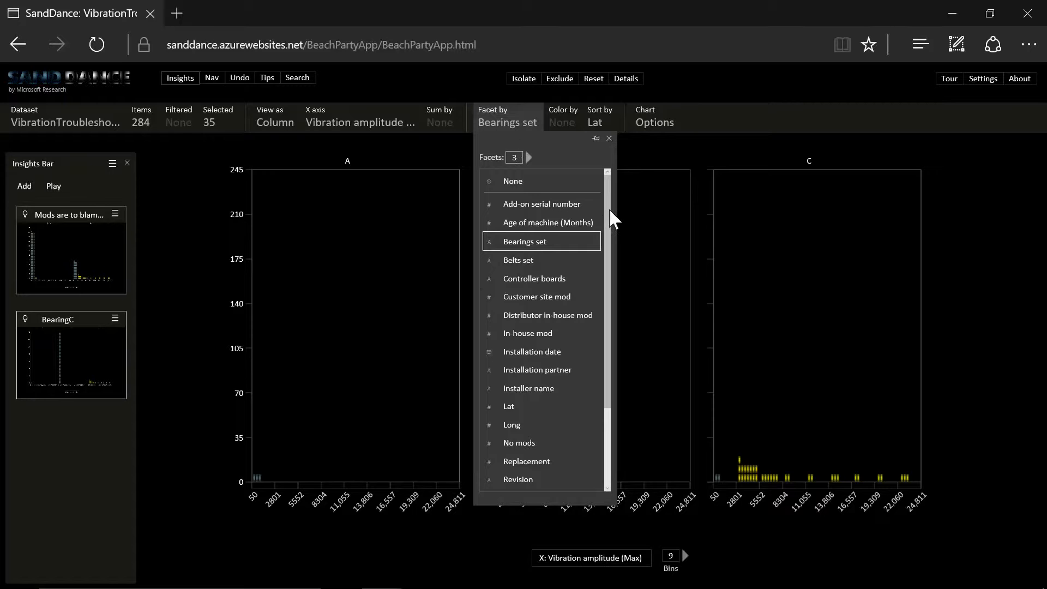
scroll(down, 3)
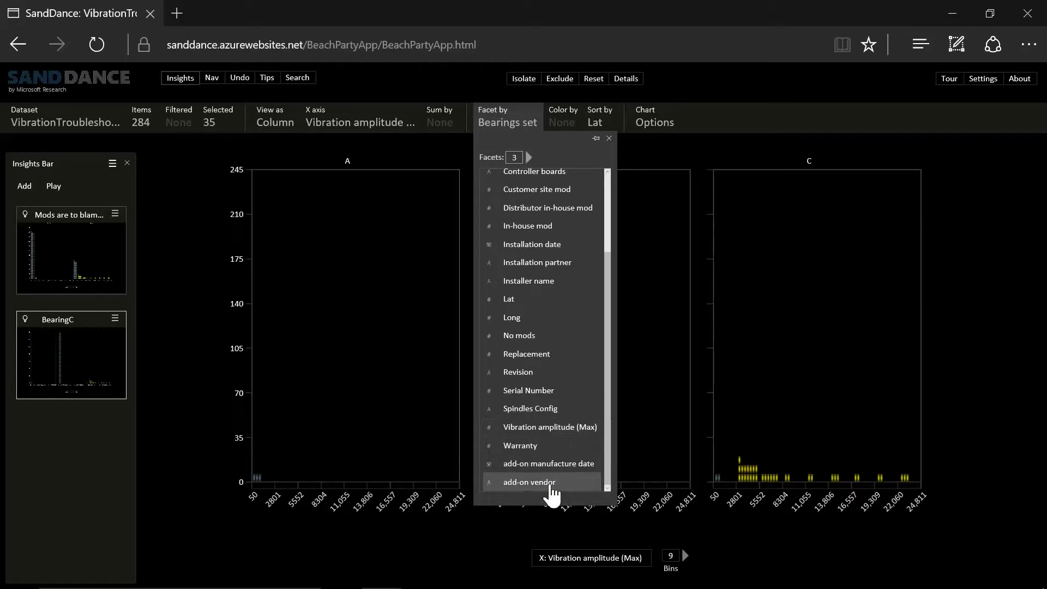
mouse_move(548, 490)
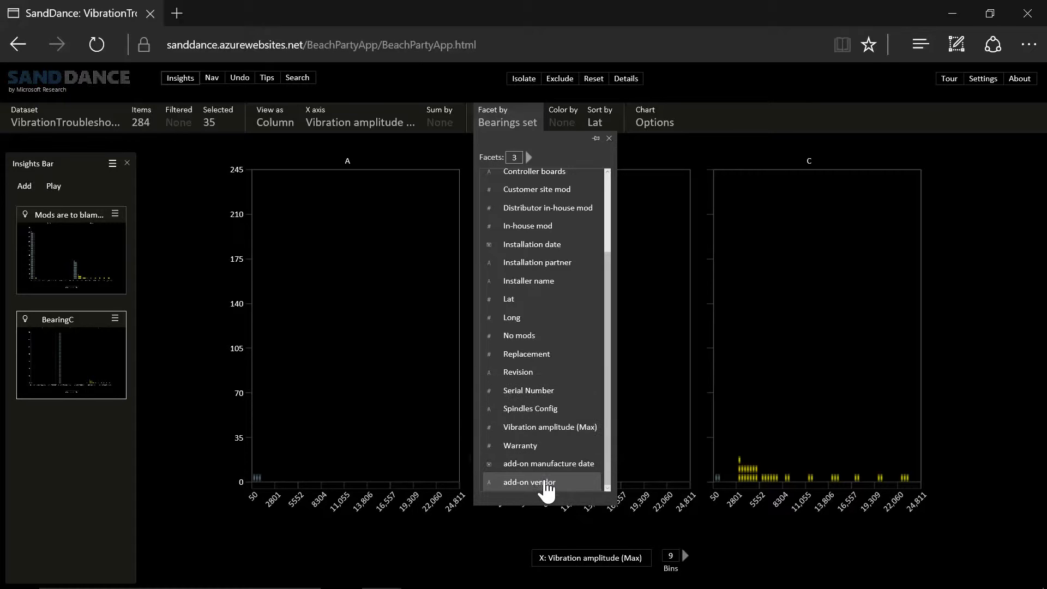
click(529, 482)
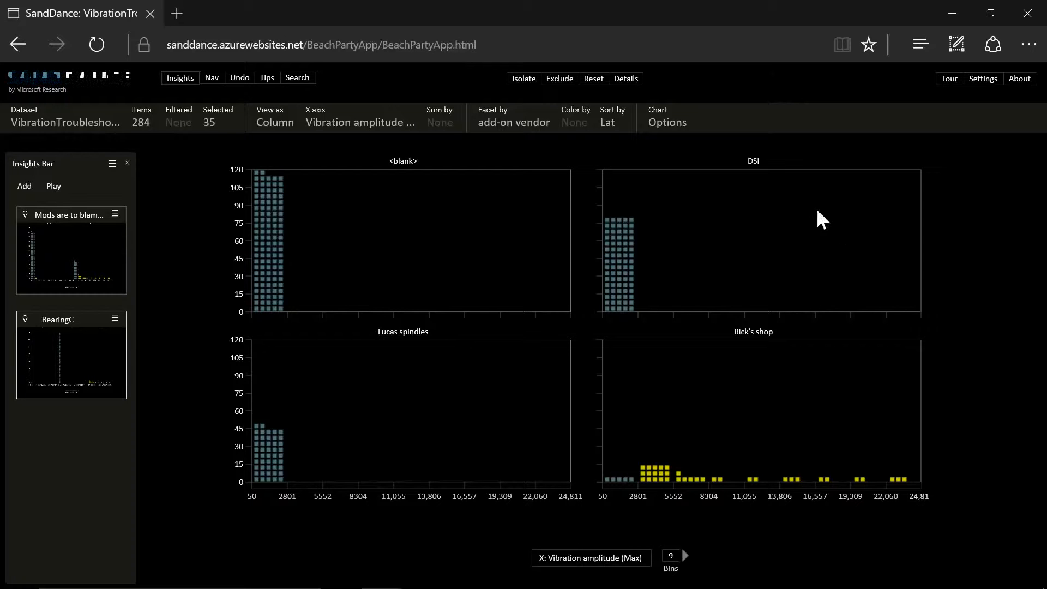
mouse_move(724, 526)
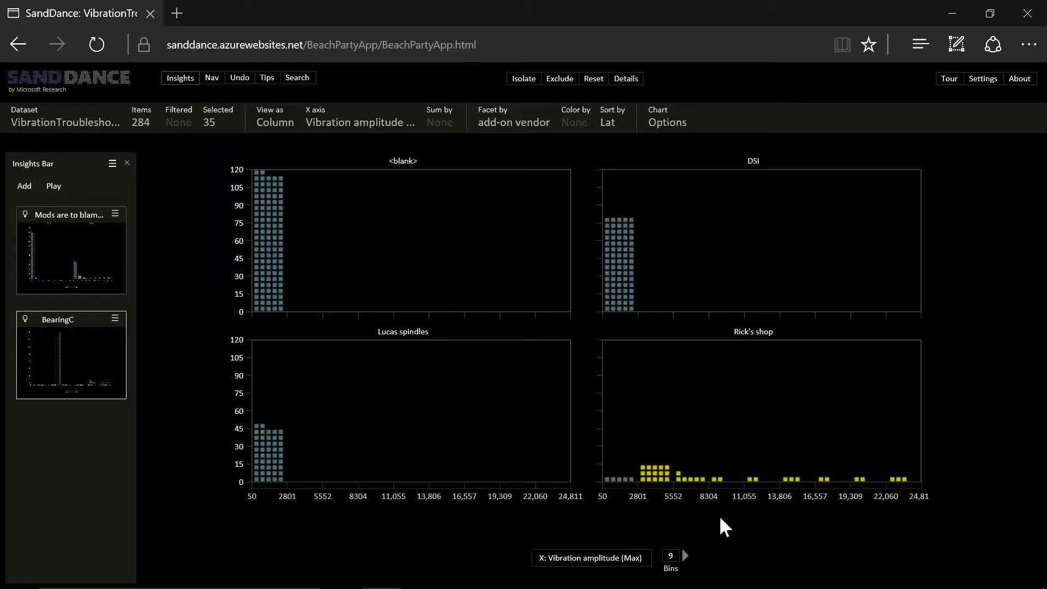
mouse_move(781, 391)
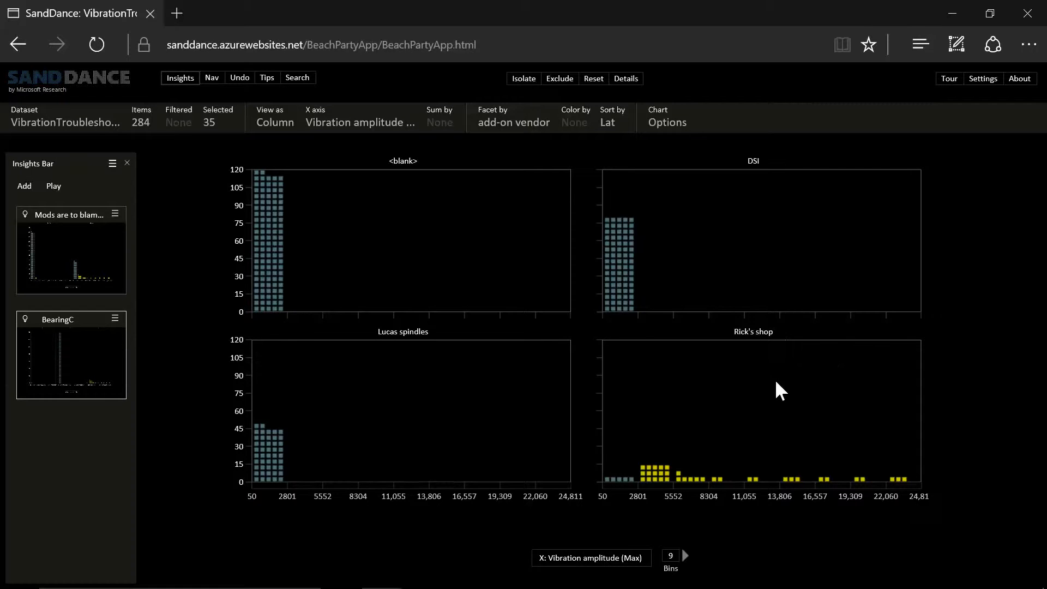
mouse_move(793, 353)
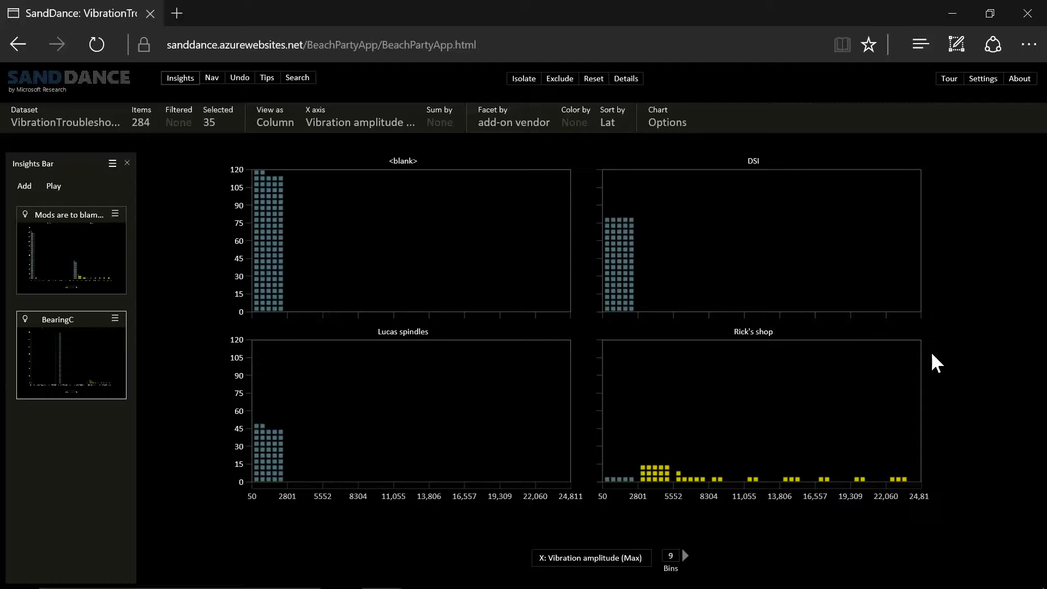
mouse_move(974, 185)
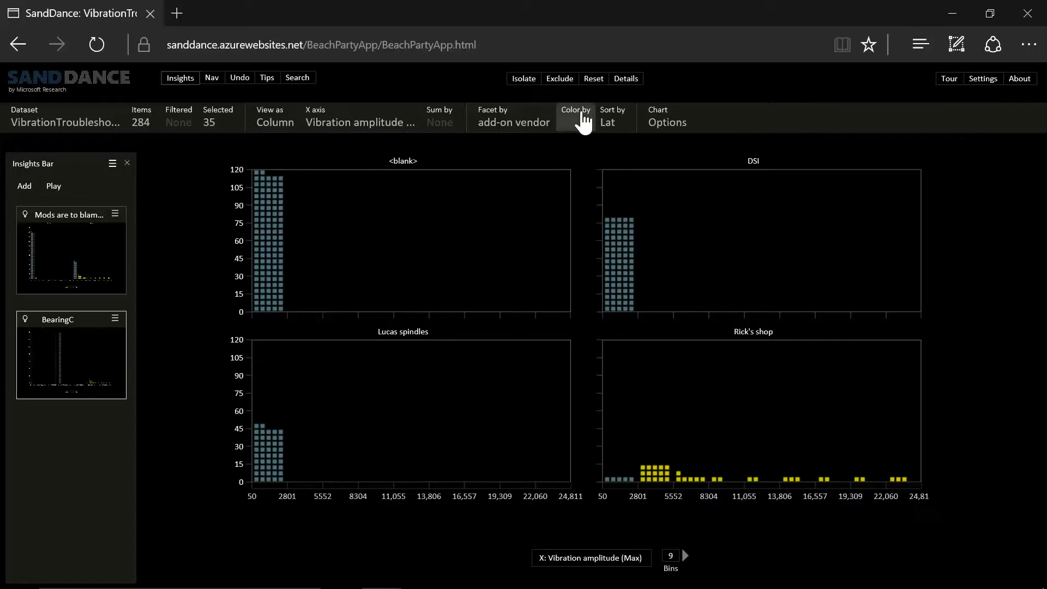
Colour the units by Bearings set, with a legend for sets A, B and C.
click(574, 113)
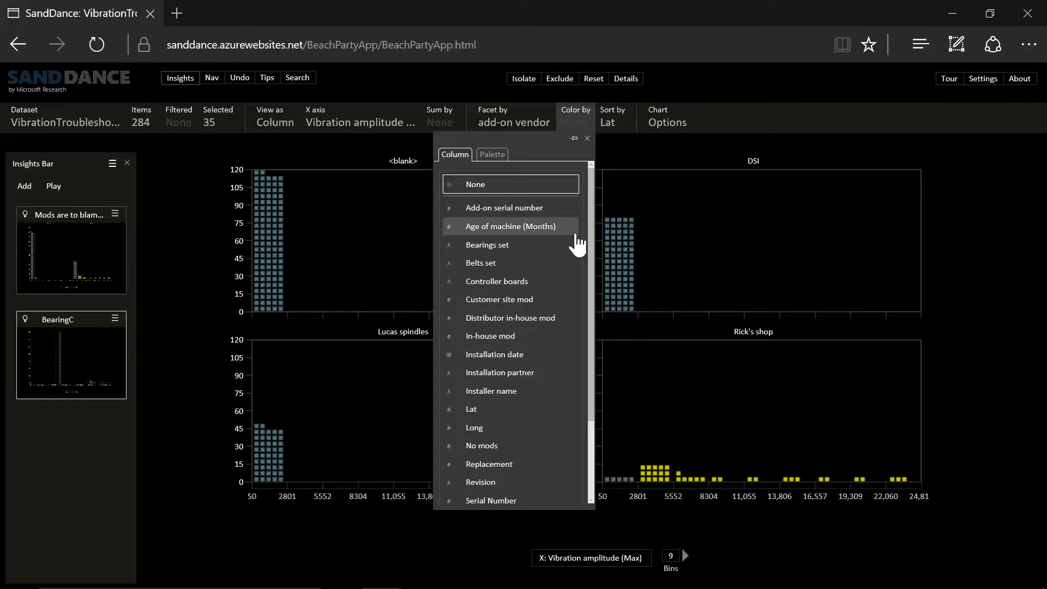
click(487, 244)
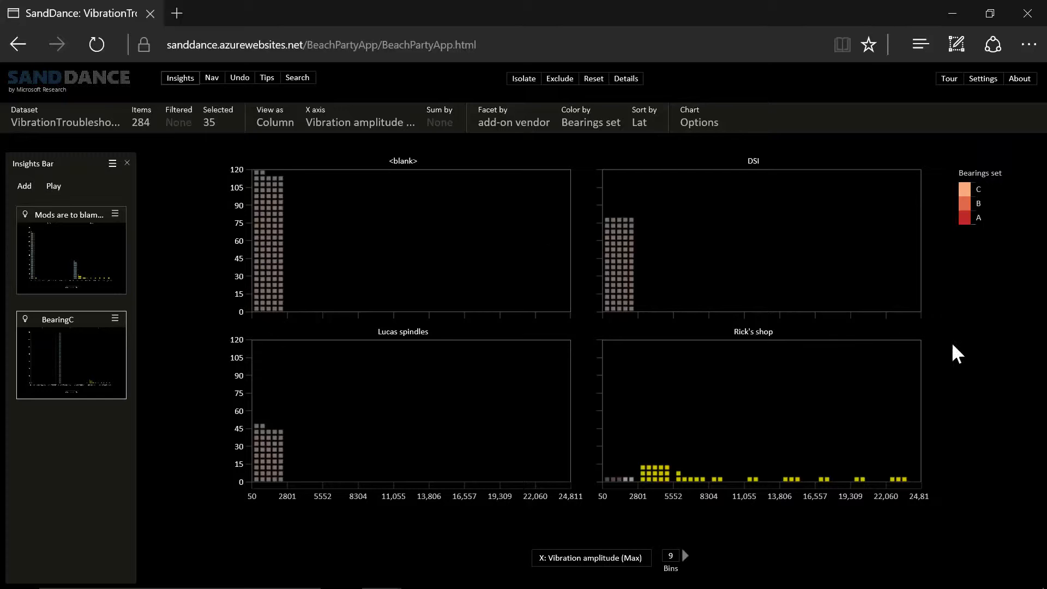
mouse_move(900, 532)
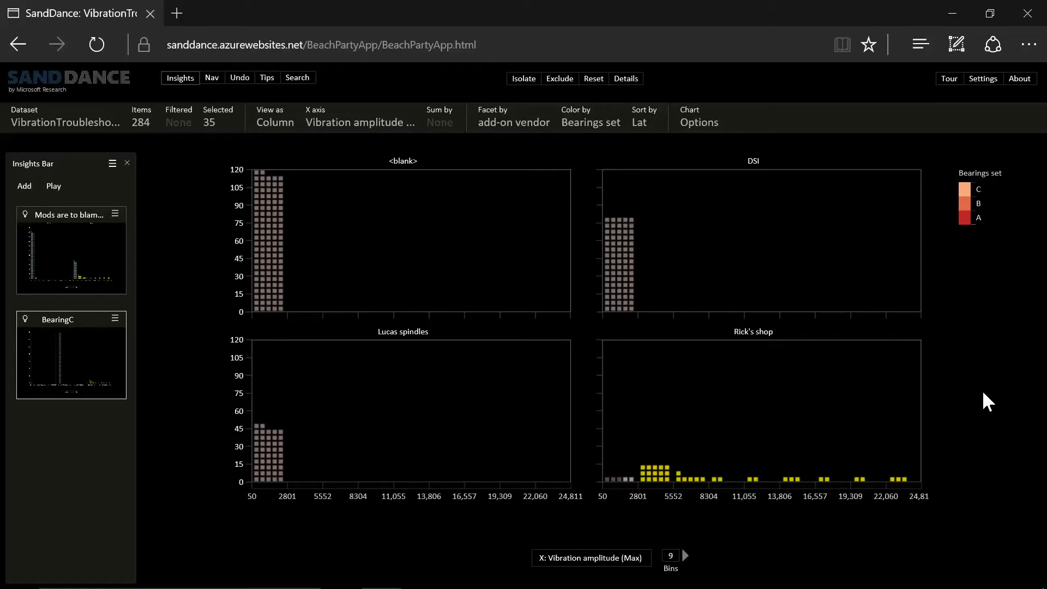
mouse_move(799, 547)
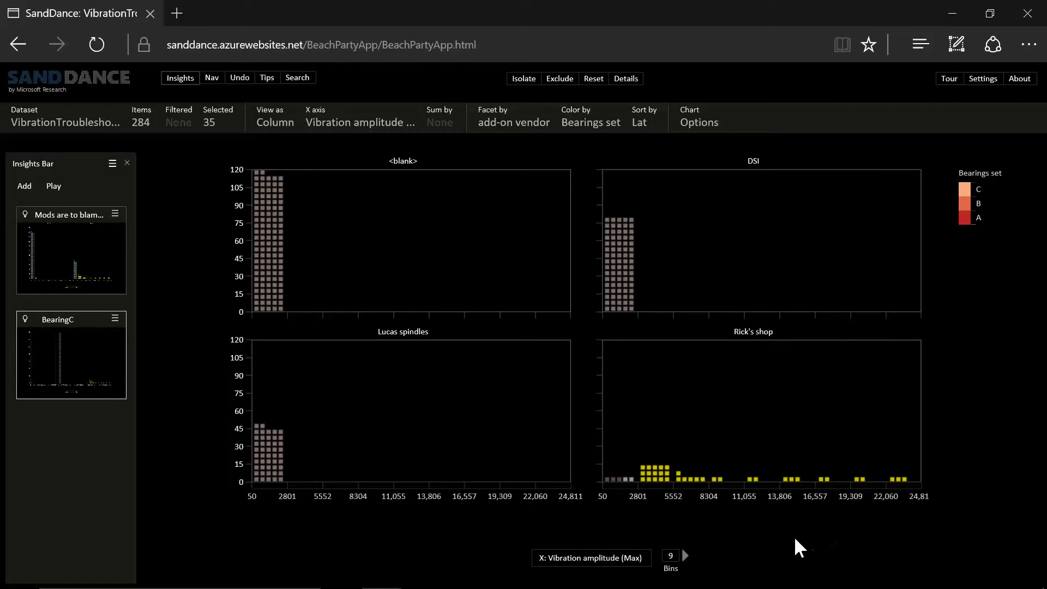
mouse_move(726, 448)
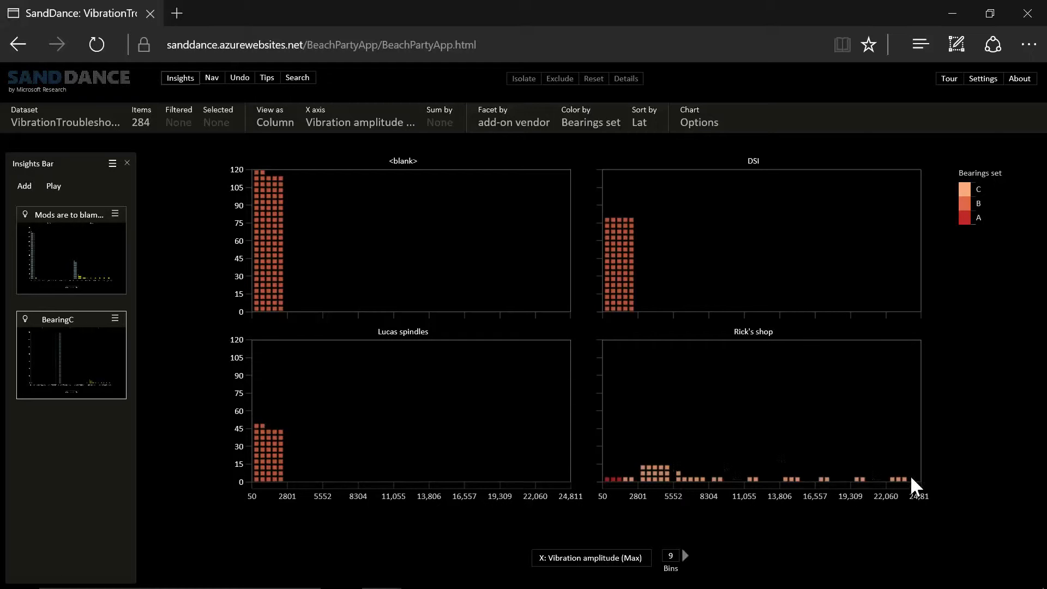
mouse_move(682, 321)
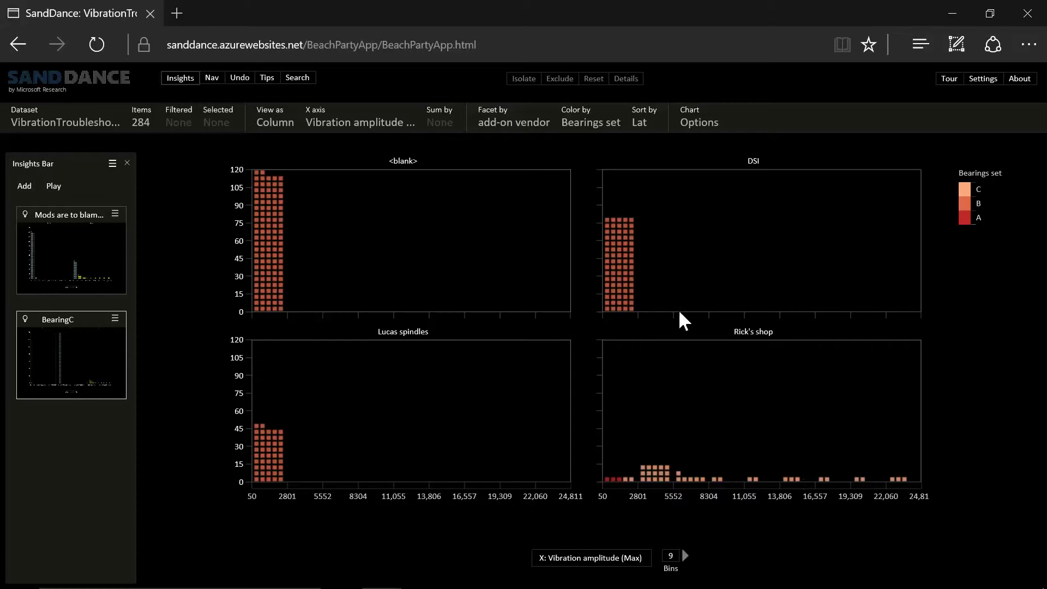
mouse_move(752, 411)
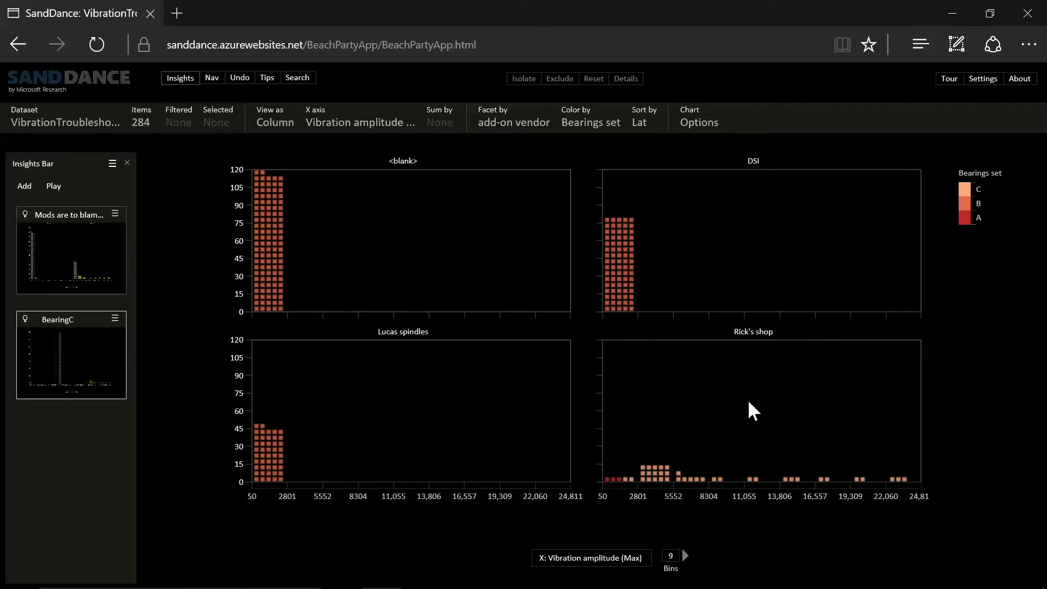